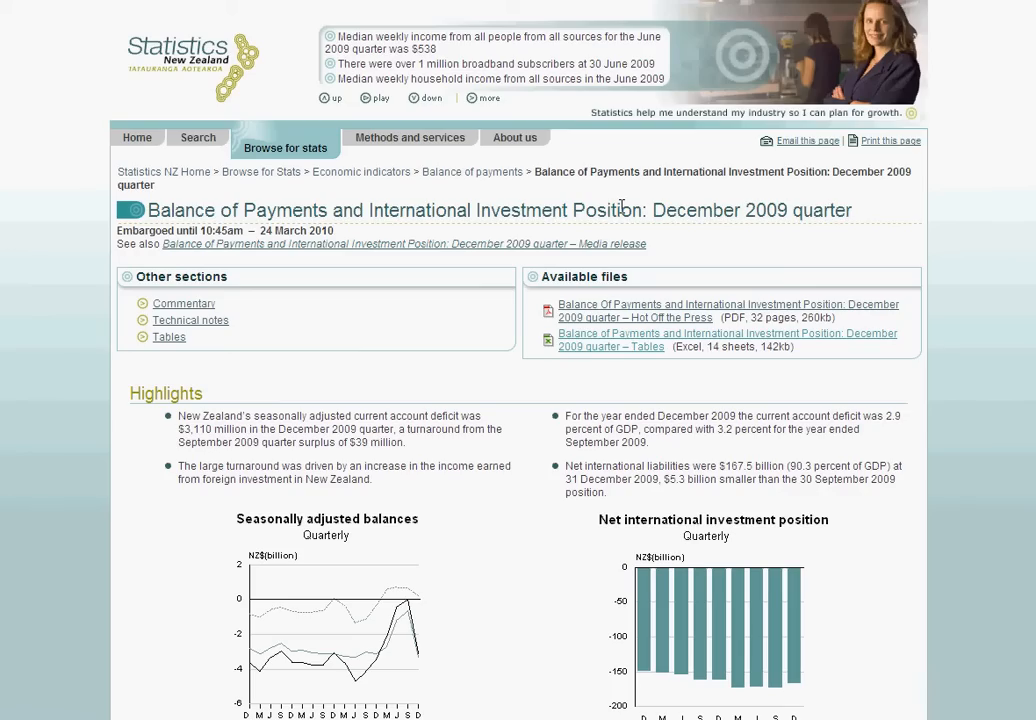
pyautogui.moveTo(616, 242)
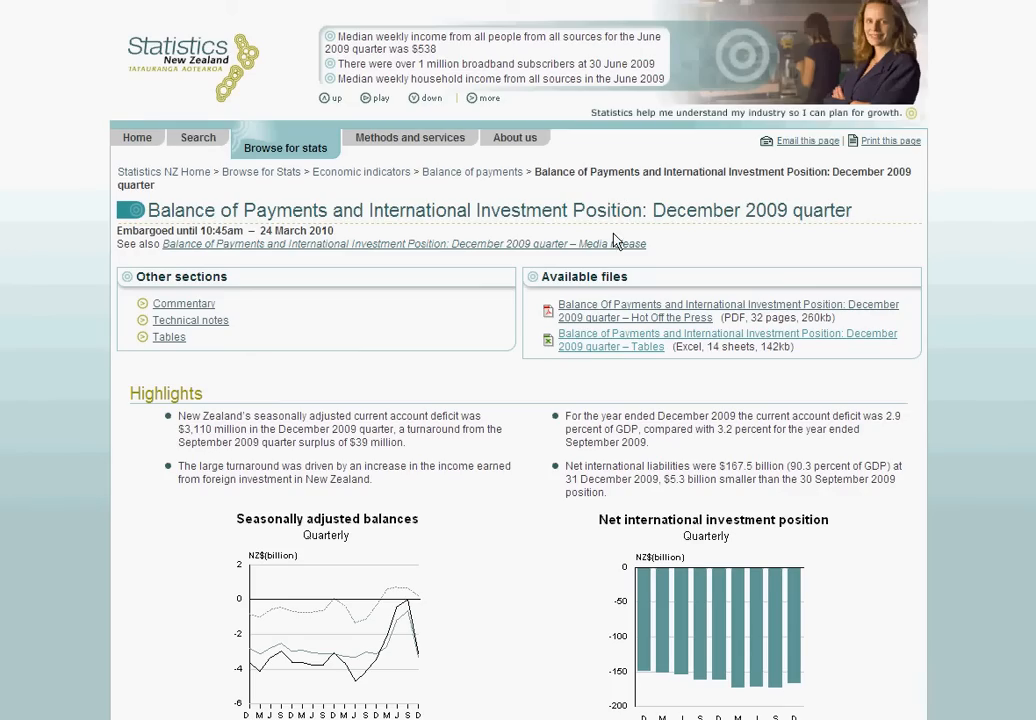
pyautogui.moveTo(596, 345)
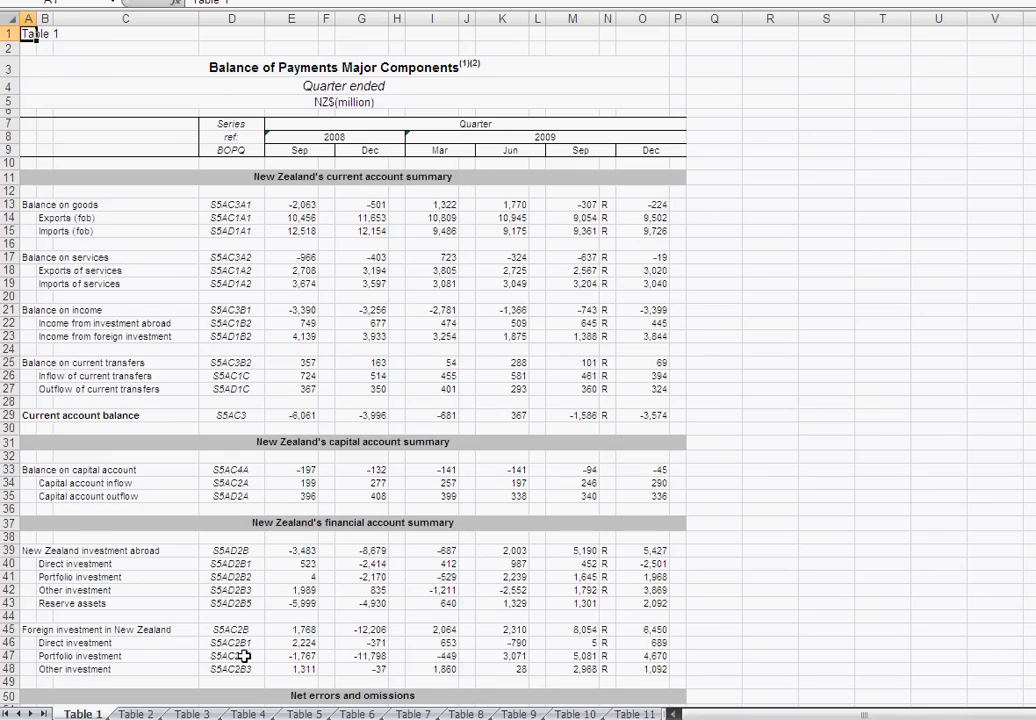
pyautogui.moveTo(100, 428)
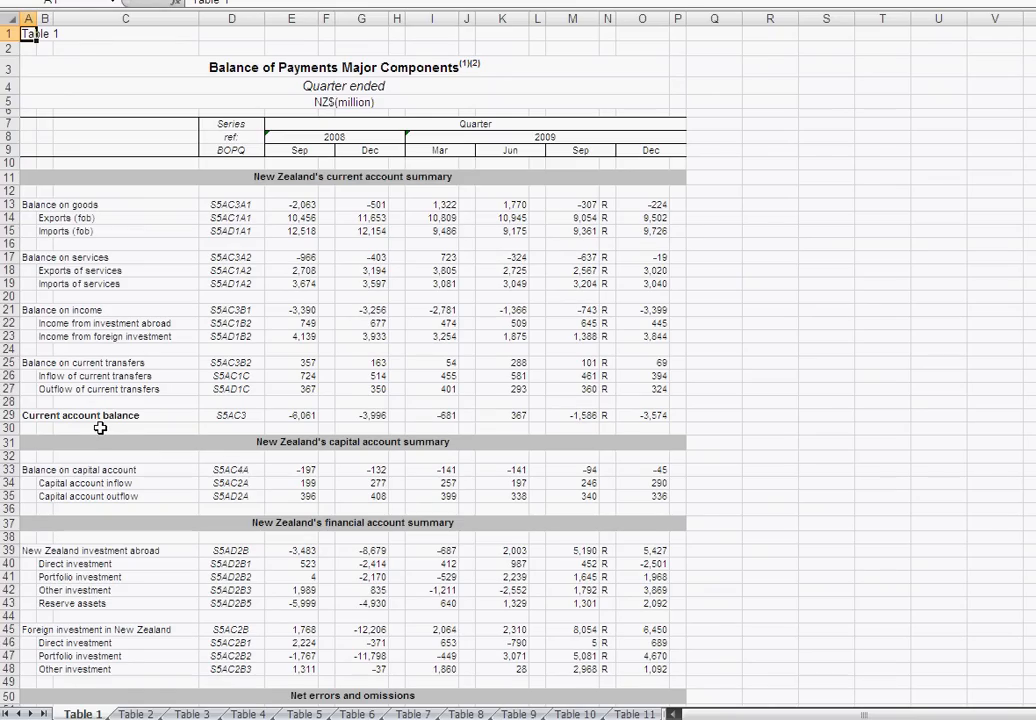
pyautogui.moveTo(205, 419)
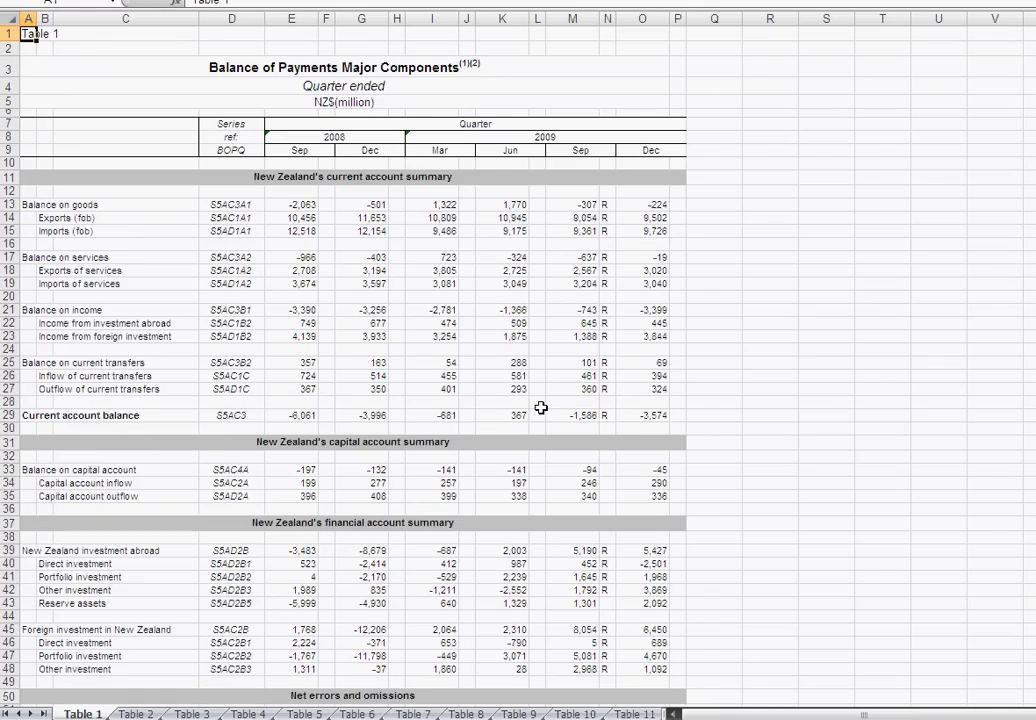
pyautogui.moveTo(539, 407)
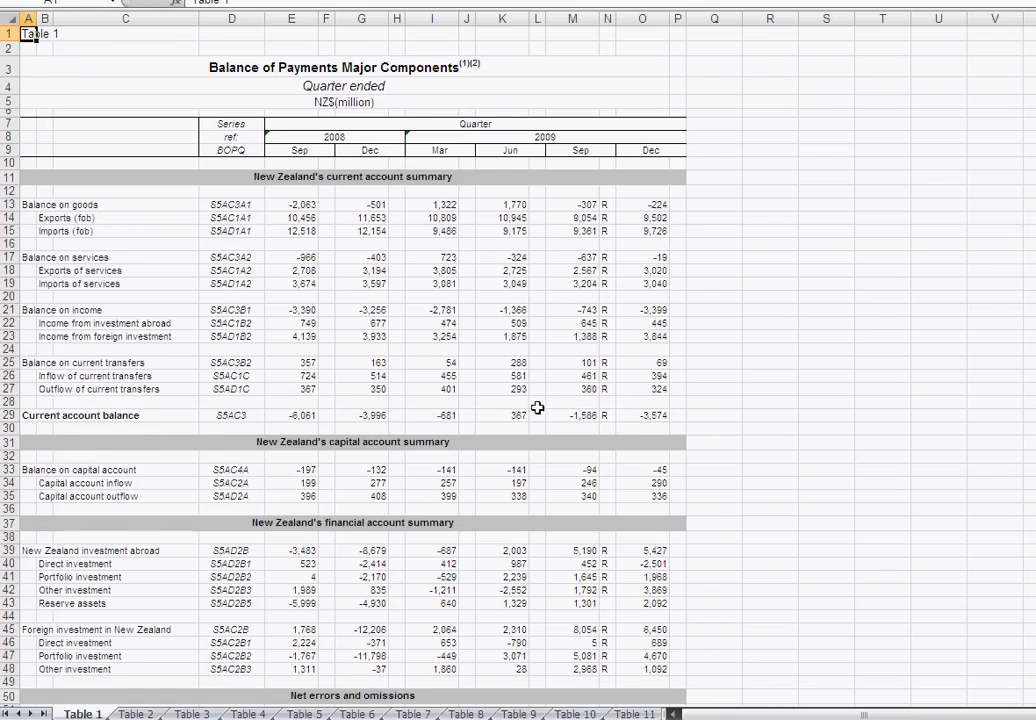
pyautogui.moveTo(245, 155)
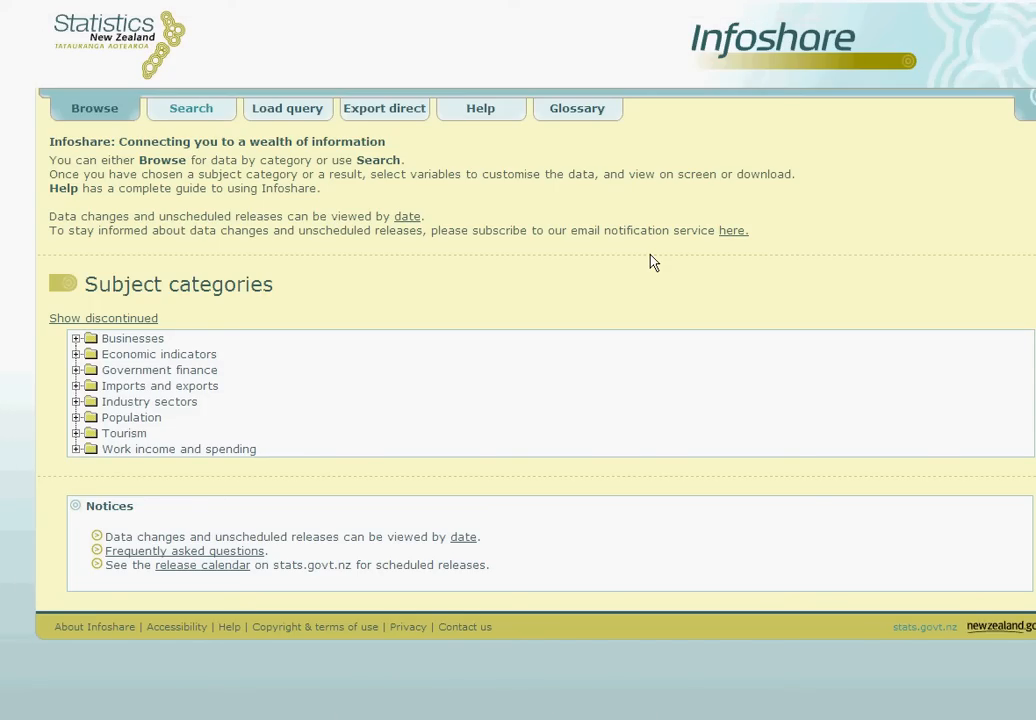
pyautogui.moveTo(560, 266)
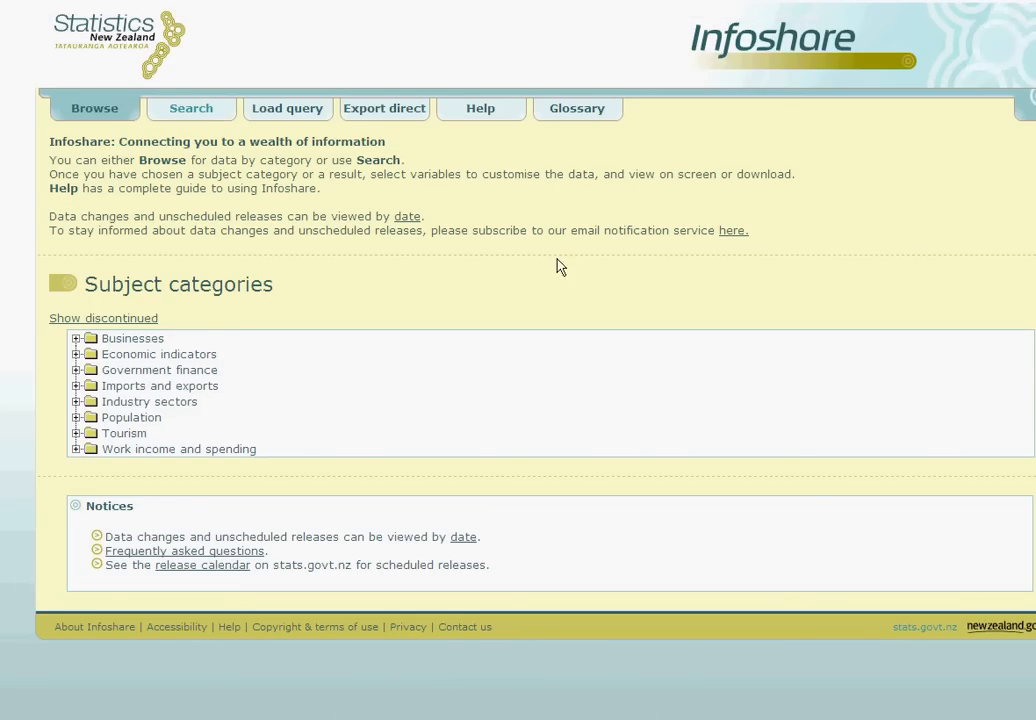
pyautogui.moveTo(191, 112)
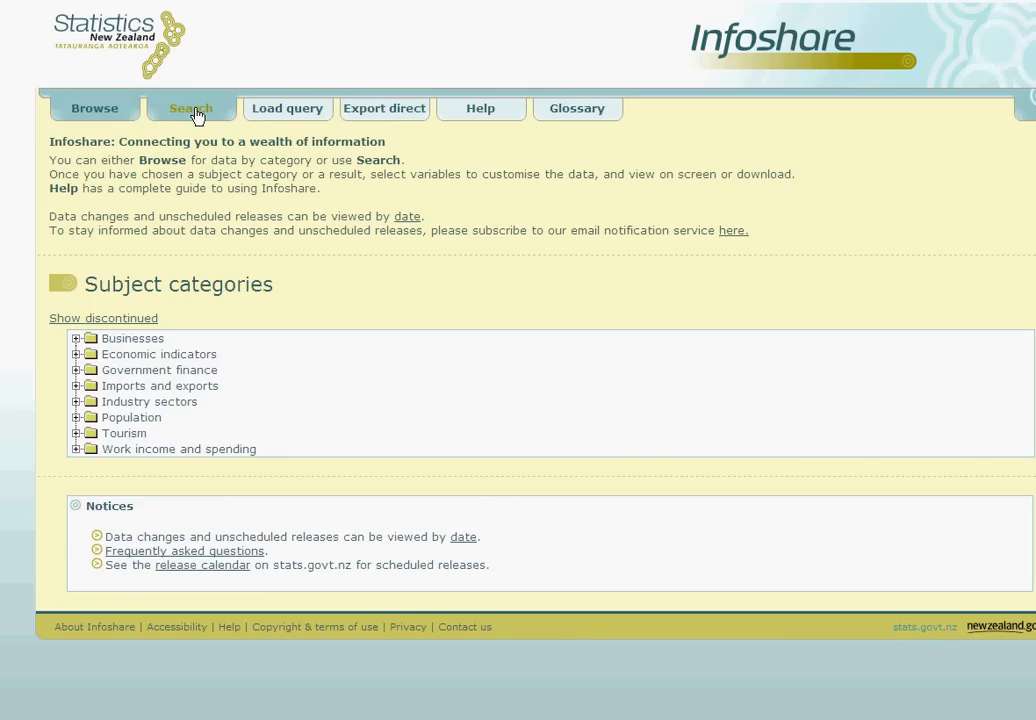
# Go to the Infoshare search page from the home page.
pyautogui.click(190, 108)
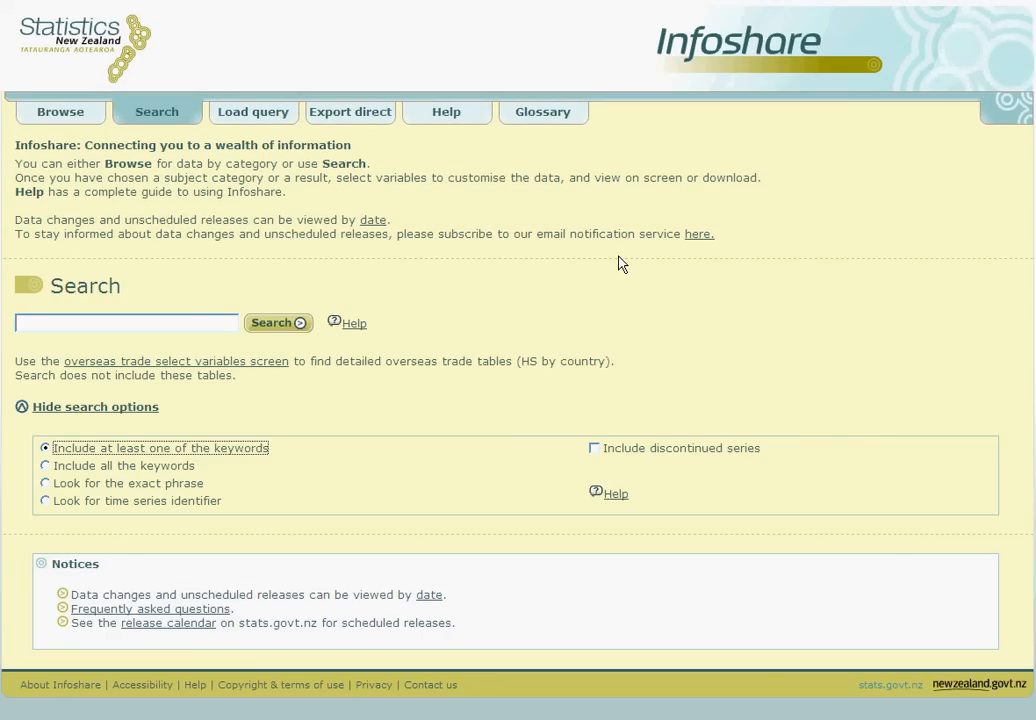
pyautogui.moveTo(598, 272)
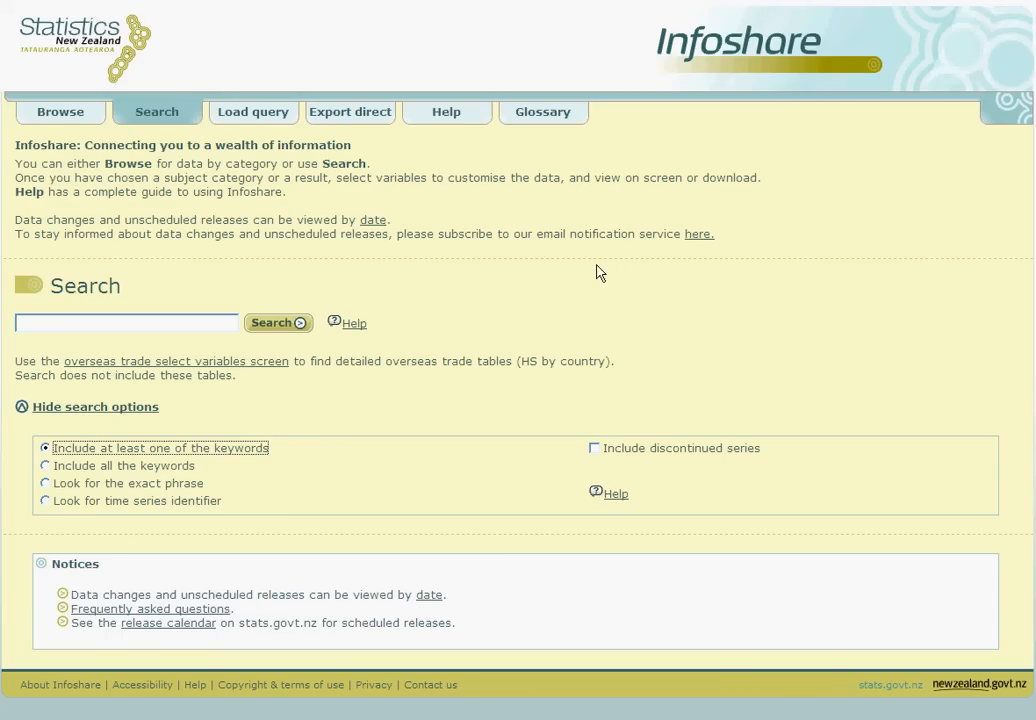
pyautogui.moveTo(588, 274)
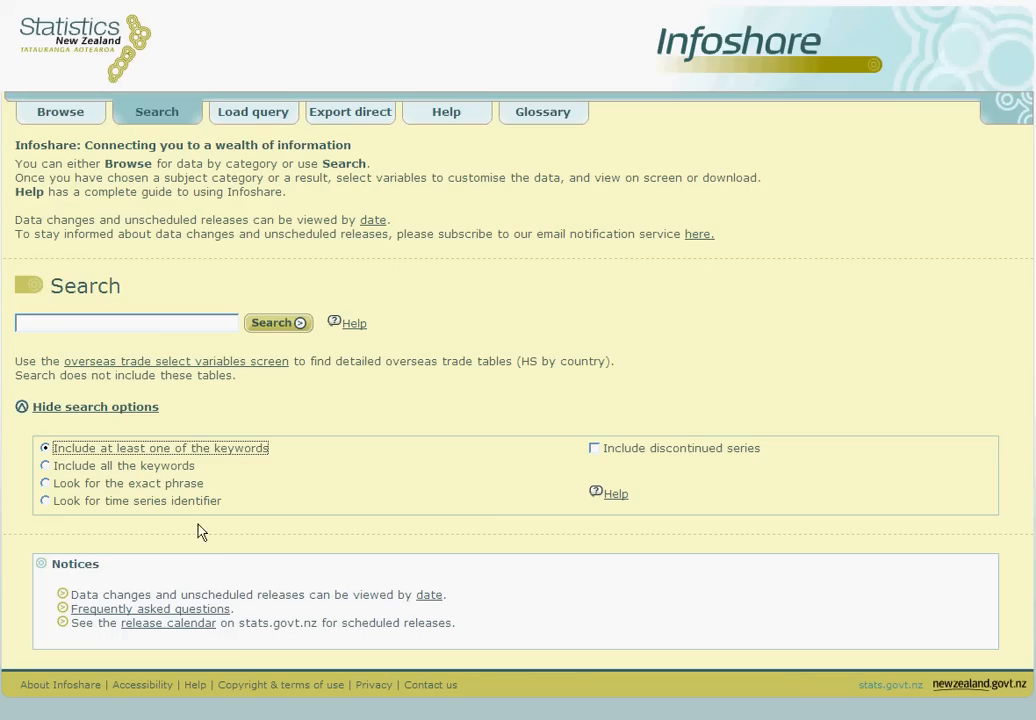
# Search by time series identifier for bopq.s5ac3.
pyautogui.click(45, 501)
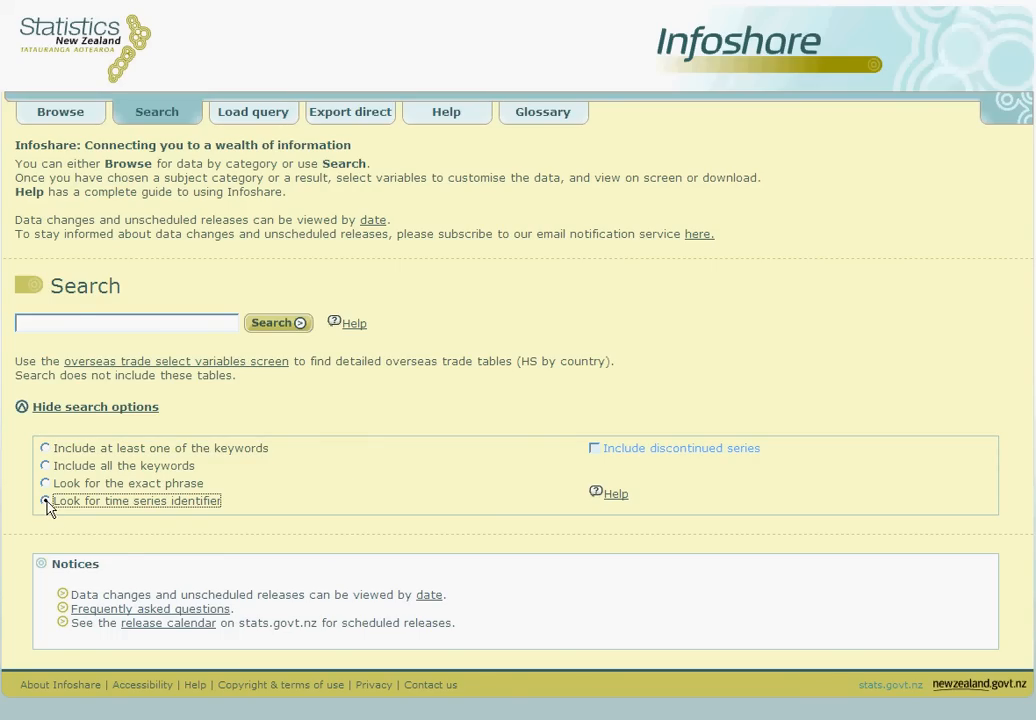
pyautogui.click(45, 501)
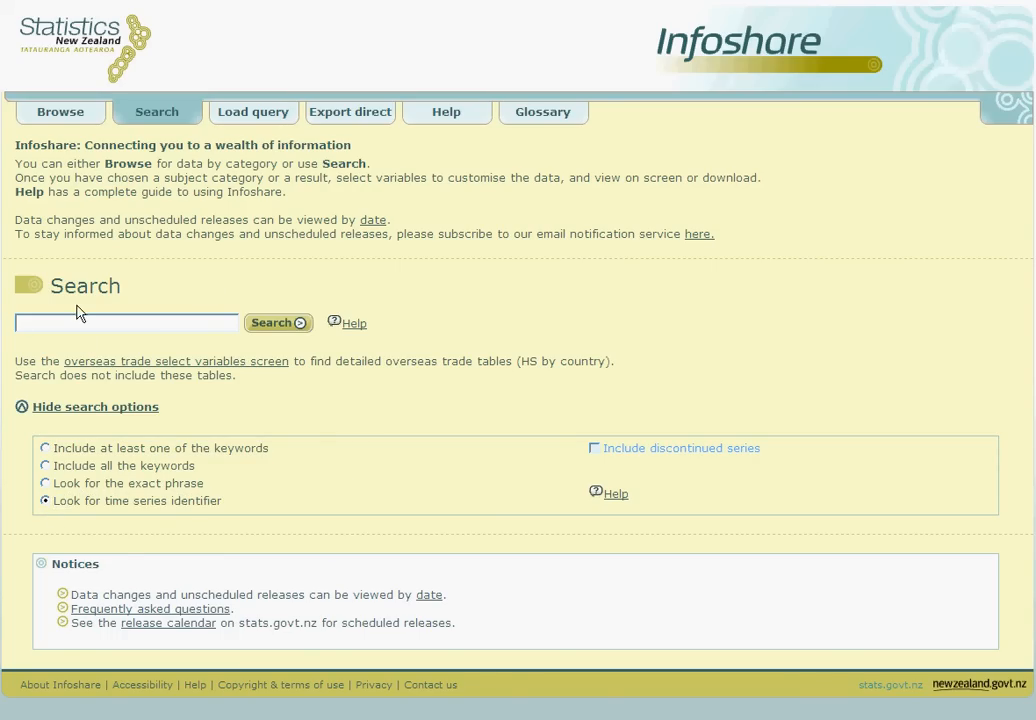
pyautogui.write('bopq')
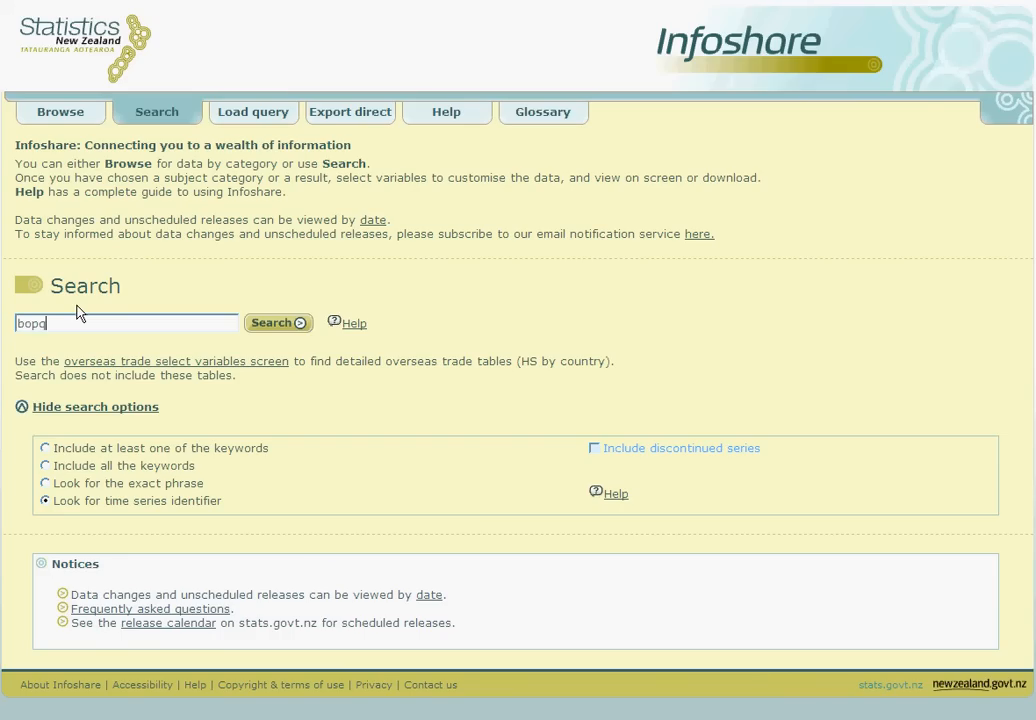
pyautogui.write('.s5ac3')
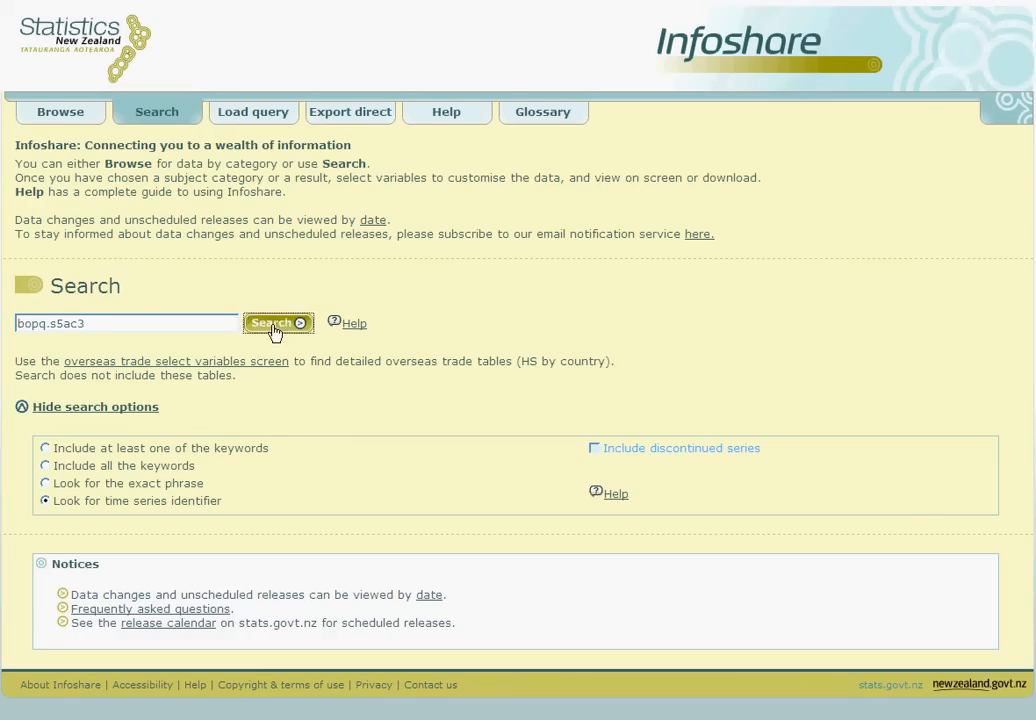
pyautogui.click(277, 322)
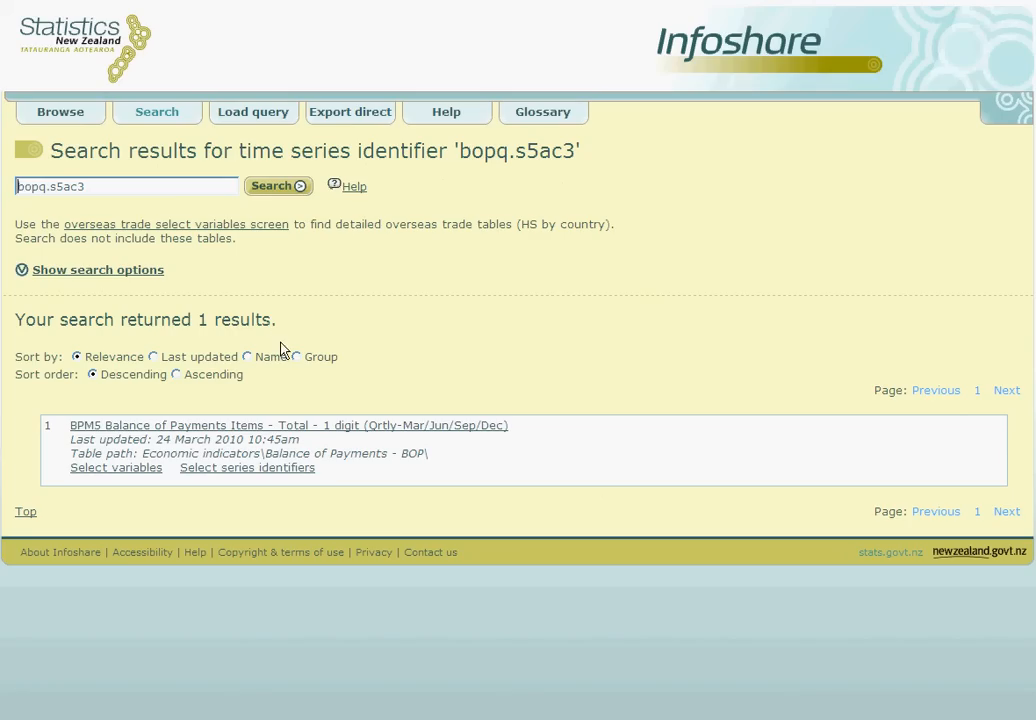
pyautogui.moveTo(303, 430)
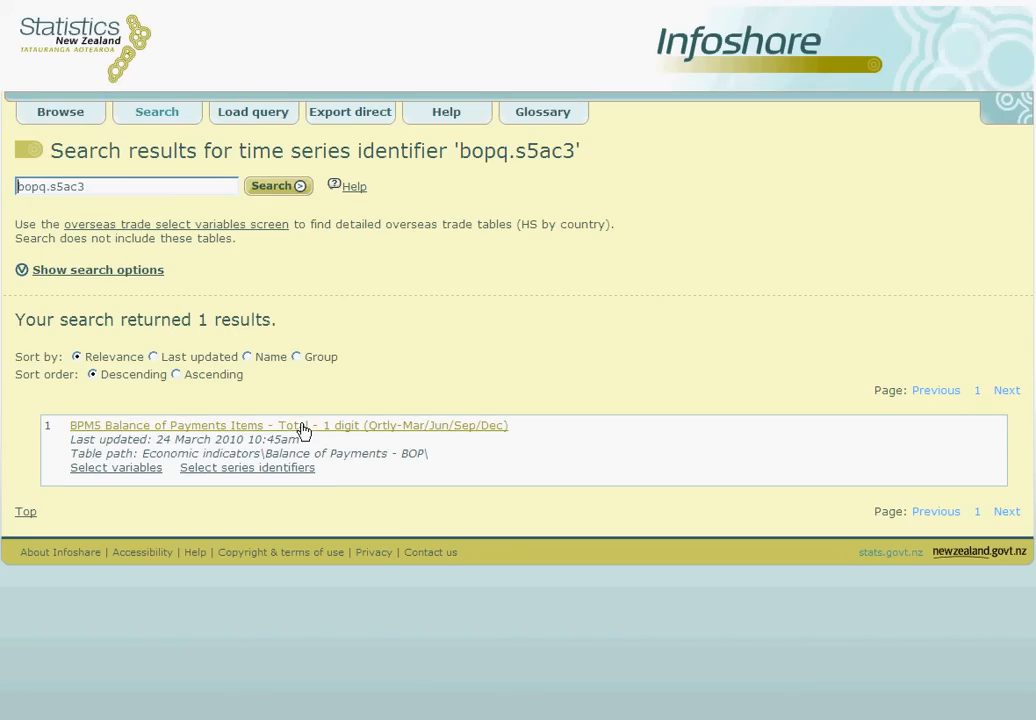
pyautogui.moveTo(256, 434)
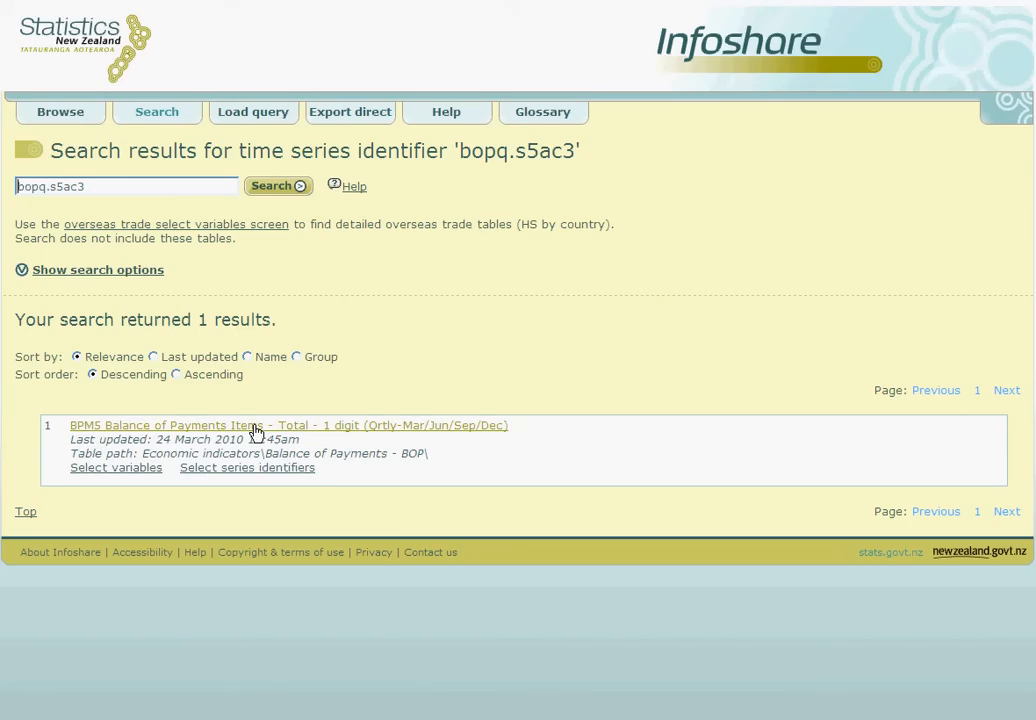
# Open the BPM5 Balance of Payments Items - Total result.
pyautogui.click(115, 467)
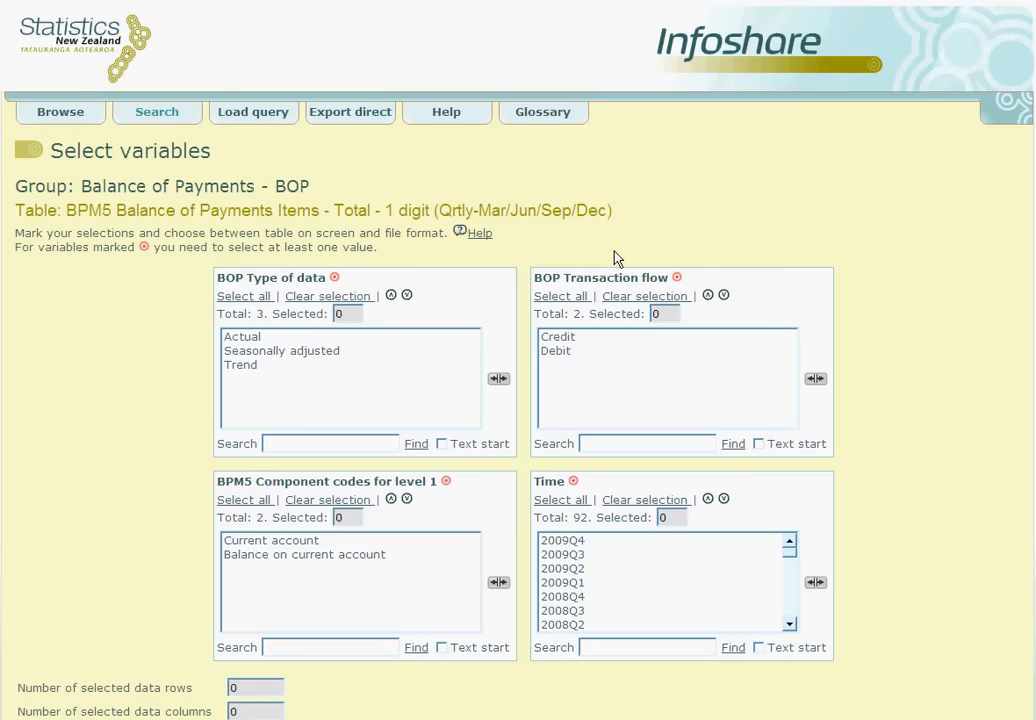
pyautogui.moveTo(795, 562)
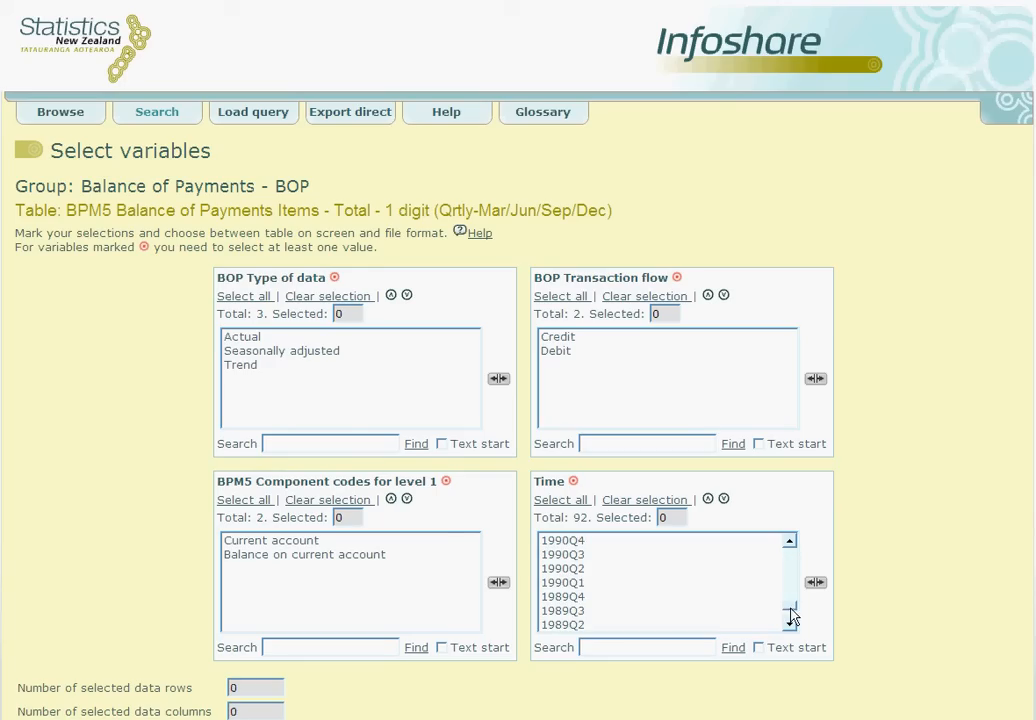
pyautogui.click(791, 625)
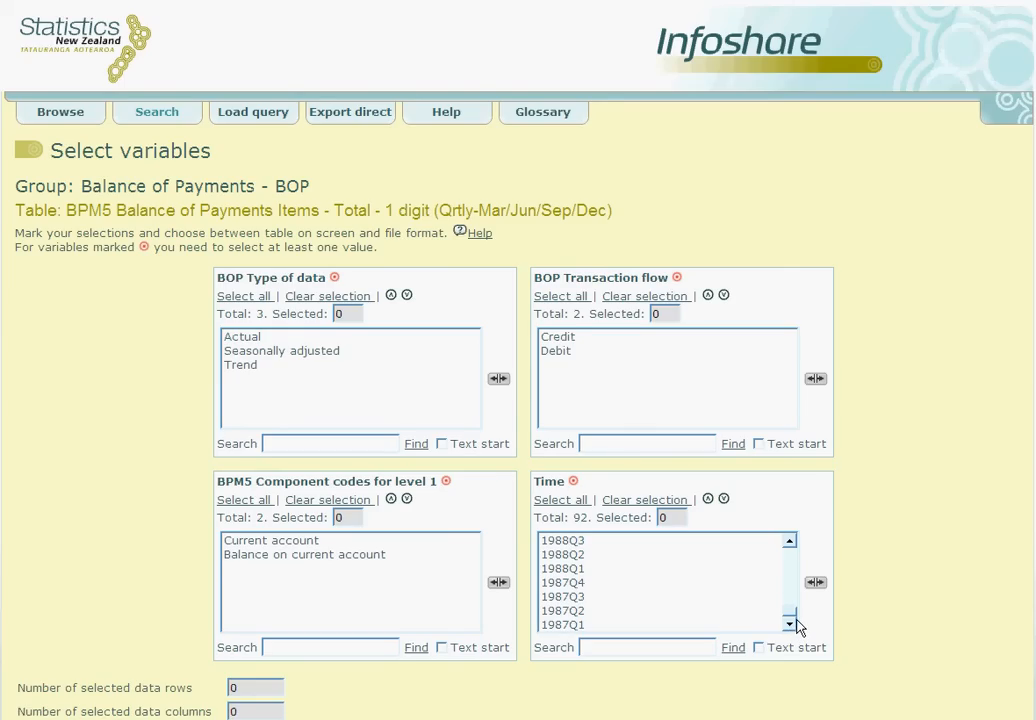
pyautogui.moveTo(801, 606)
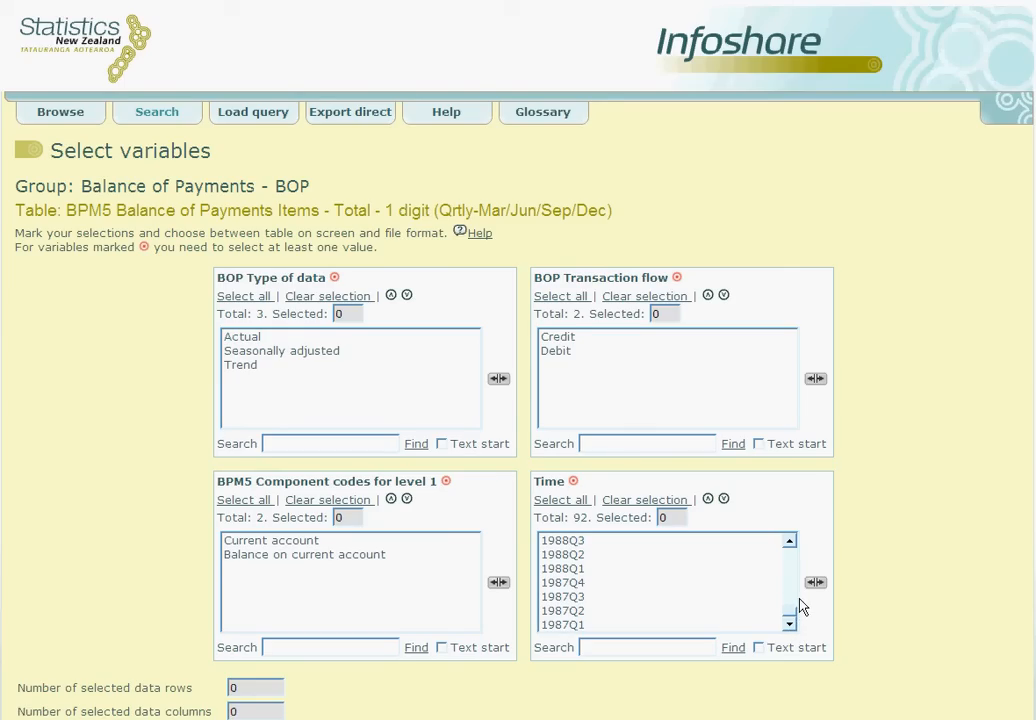
# Return to Search, choose time series identifier, and enter s5ac3.
pyautogui.click(156, 111)
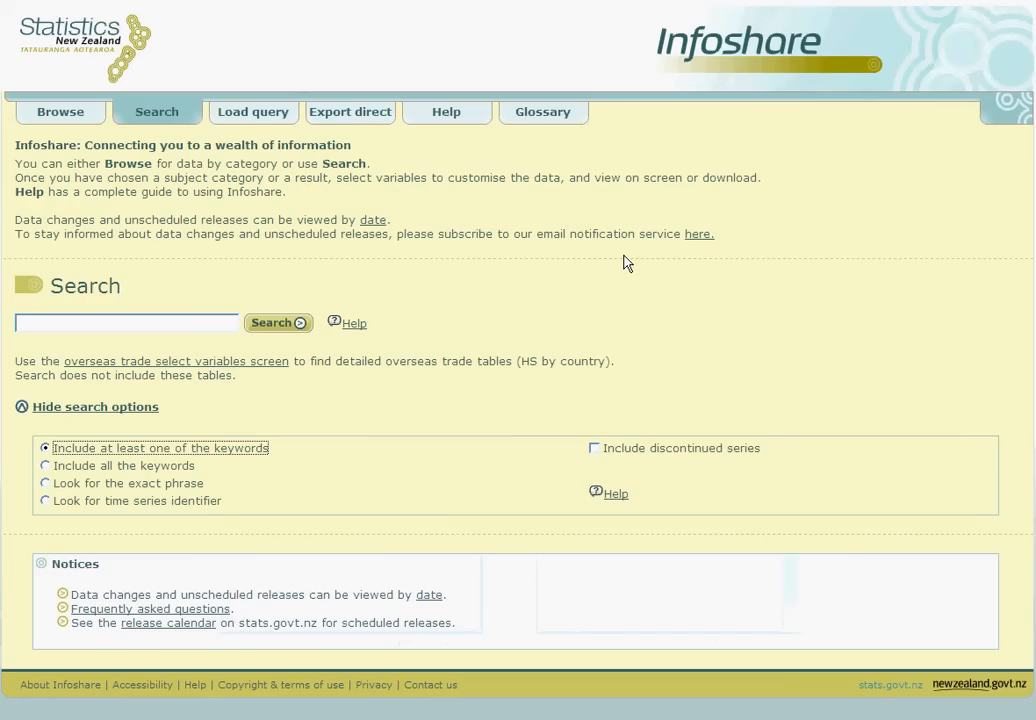
pyautogui.moveTo(555, 345)
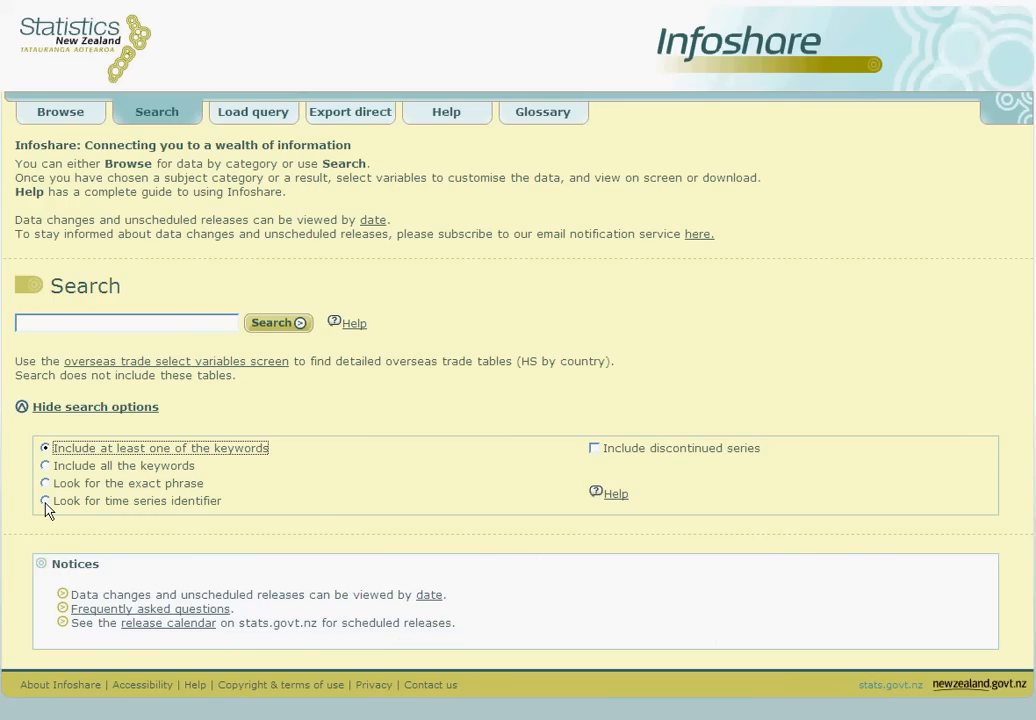
pyautogui.click(46, 500)
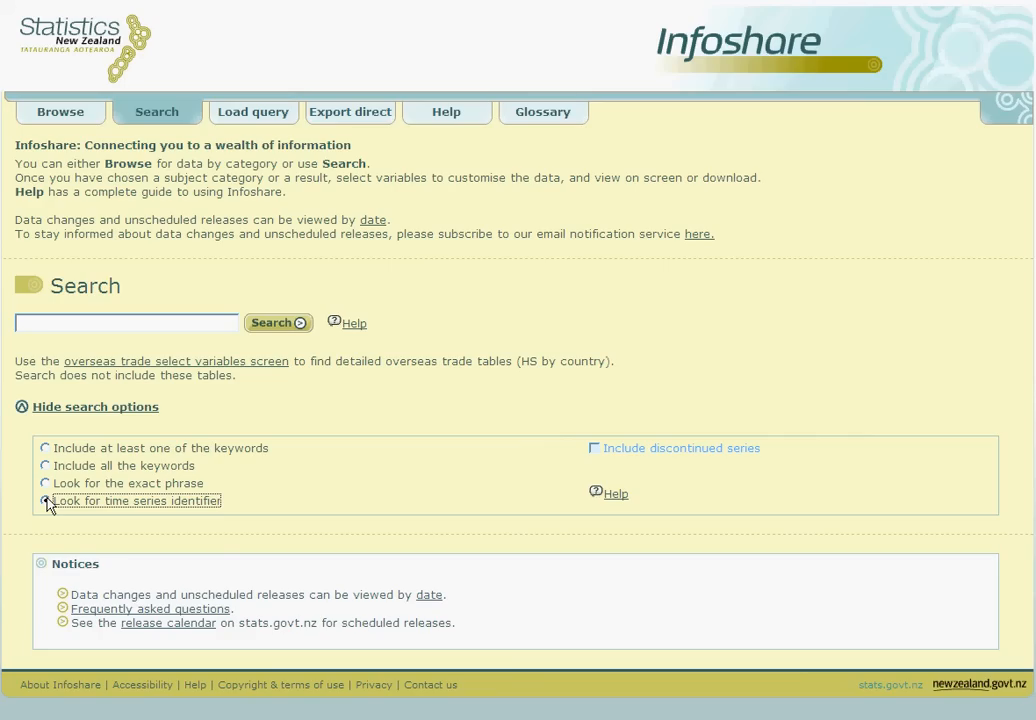
pyautogui.click(45, 501)
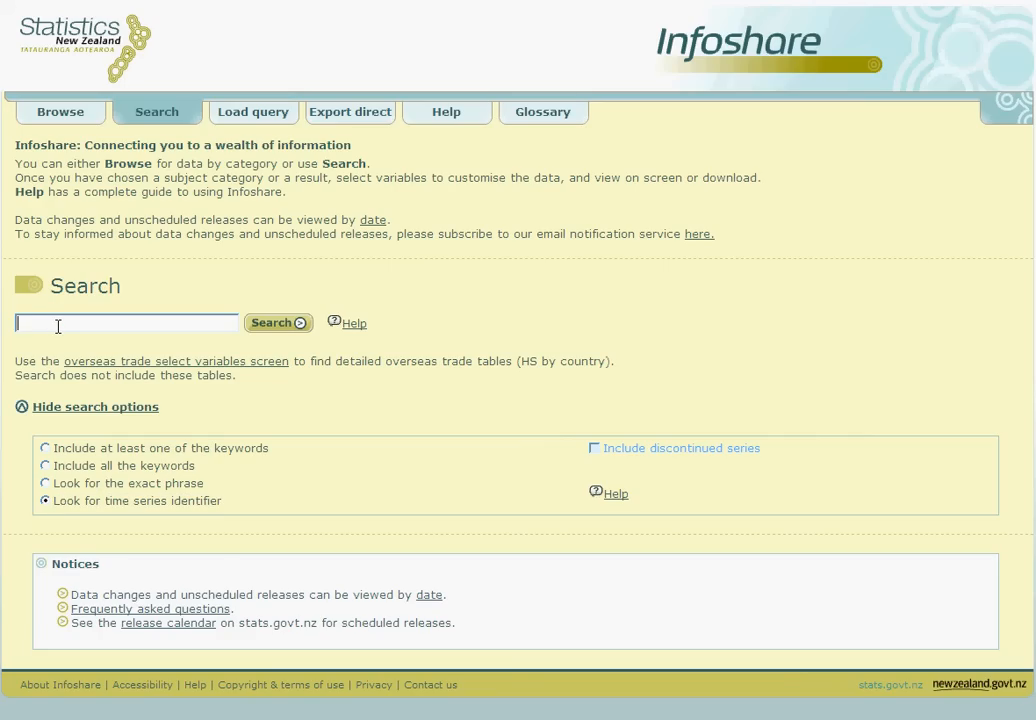
pyautogui.write('s5ad')
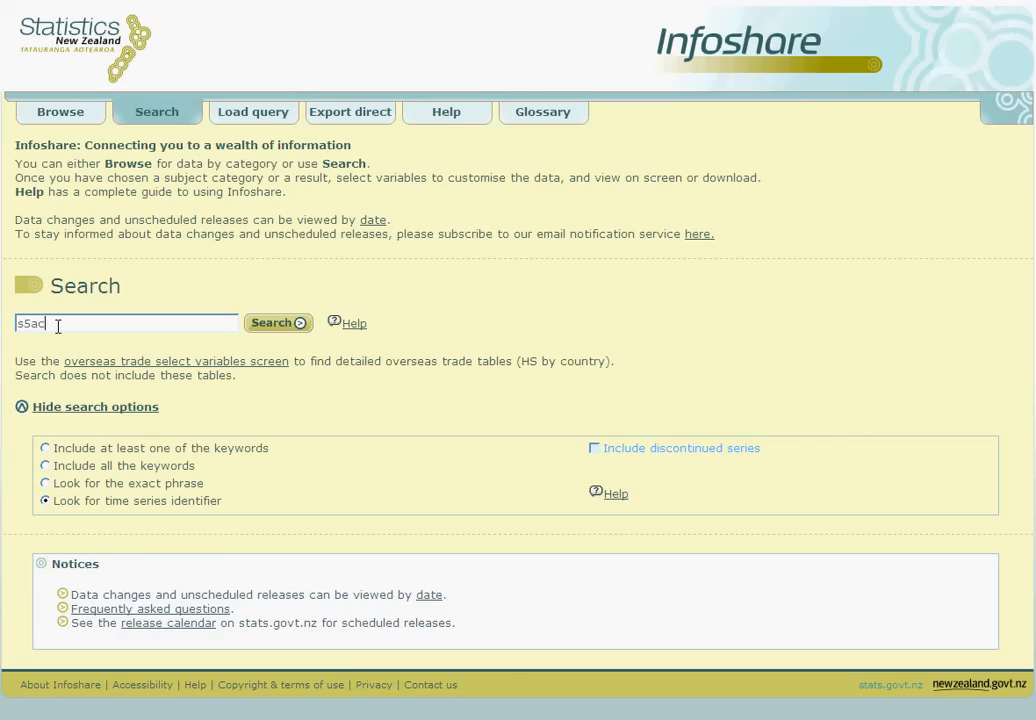
pyautogui.write('3')
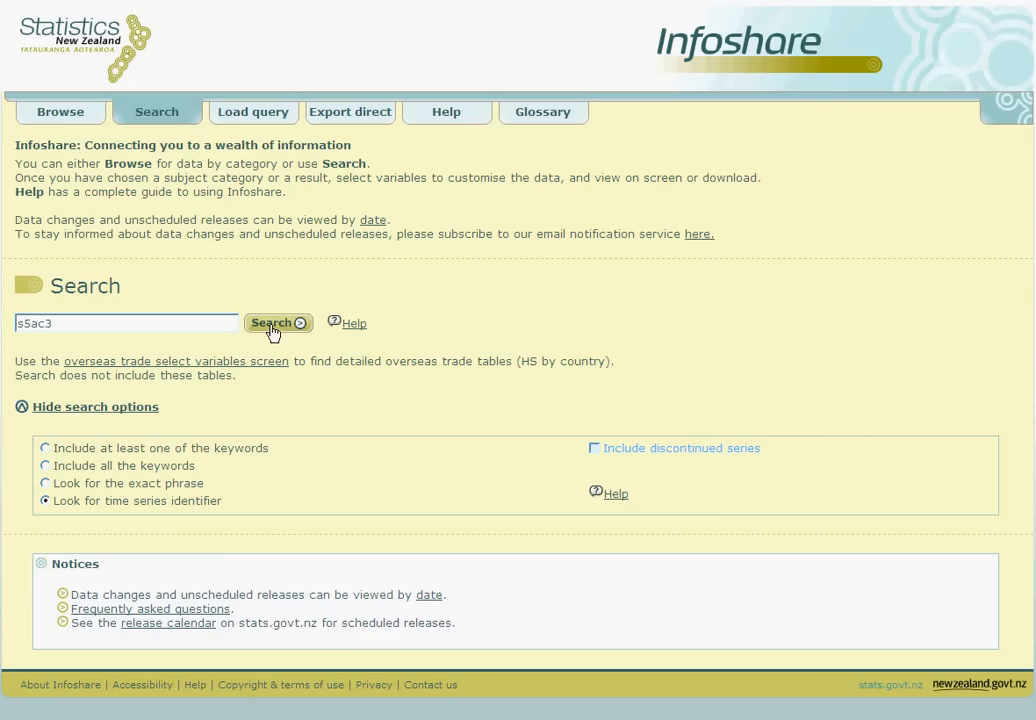
# Run the plain s5ac3 search, then the *s5ac3* wildcard search.
pyautogui.click(278, 322)
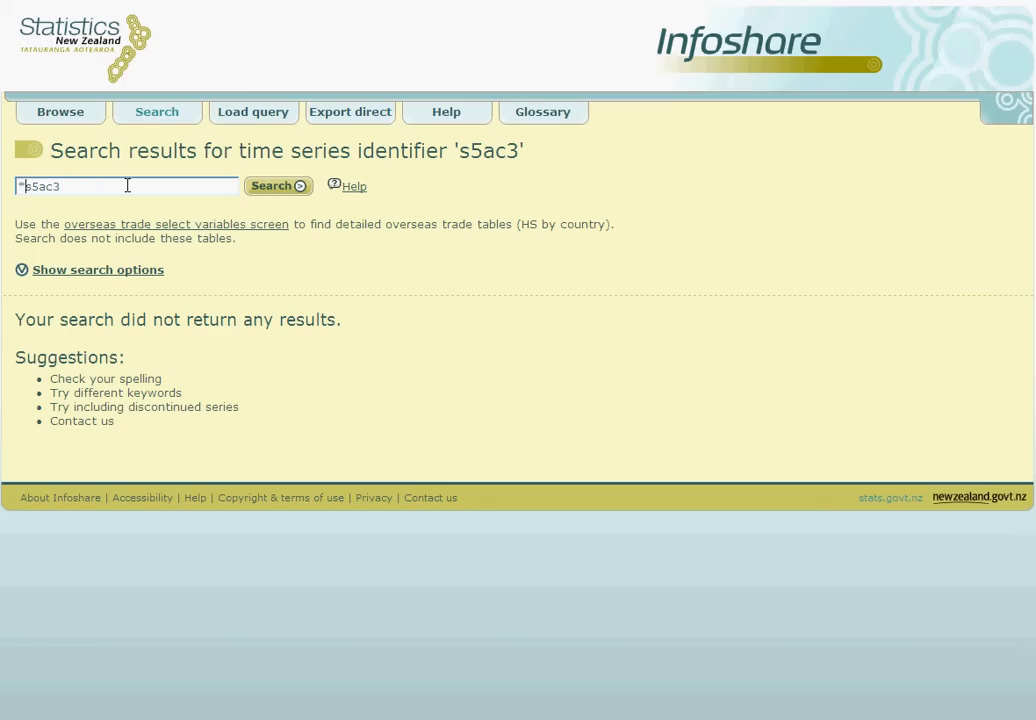
pyautogui.click(278, 185)
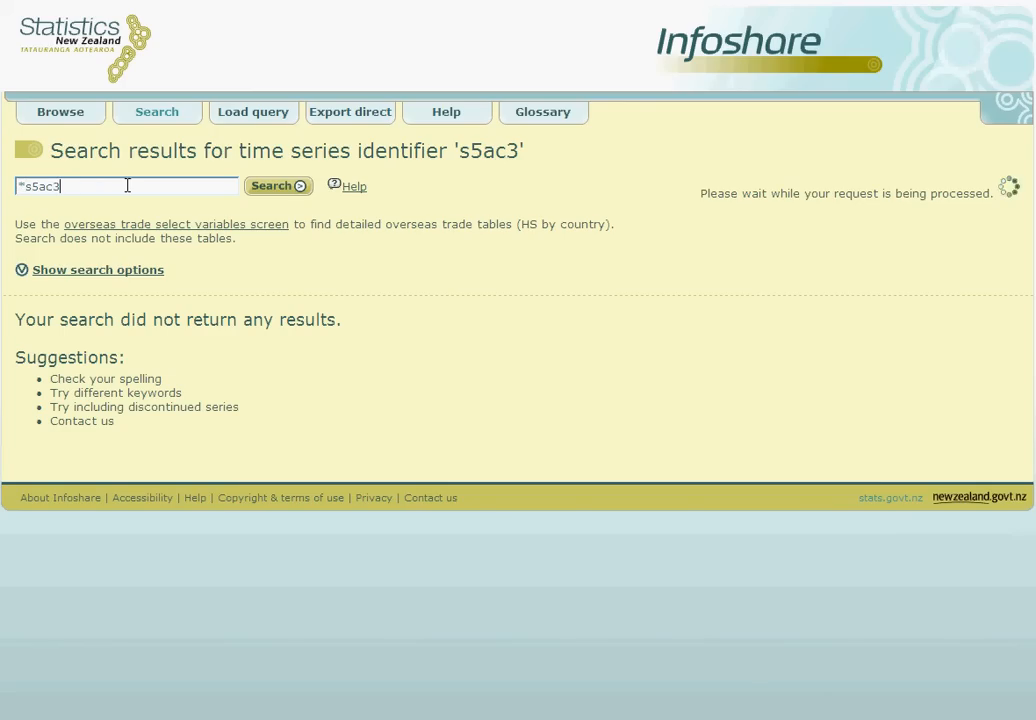
pyautogui.click(278, 186)
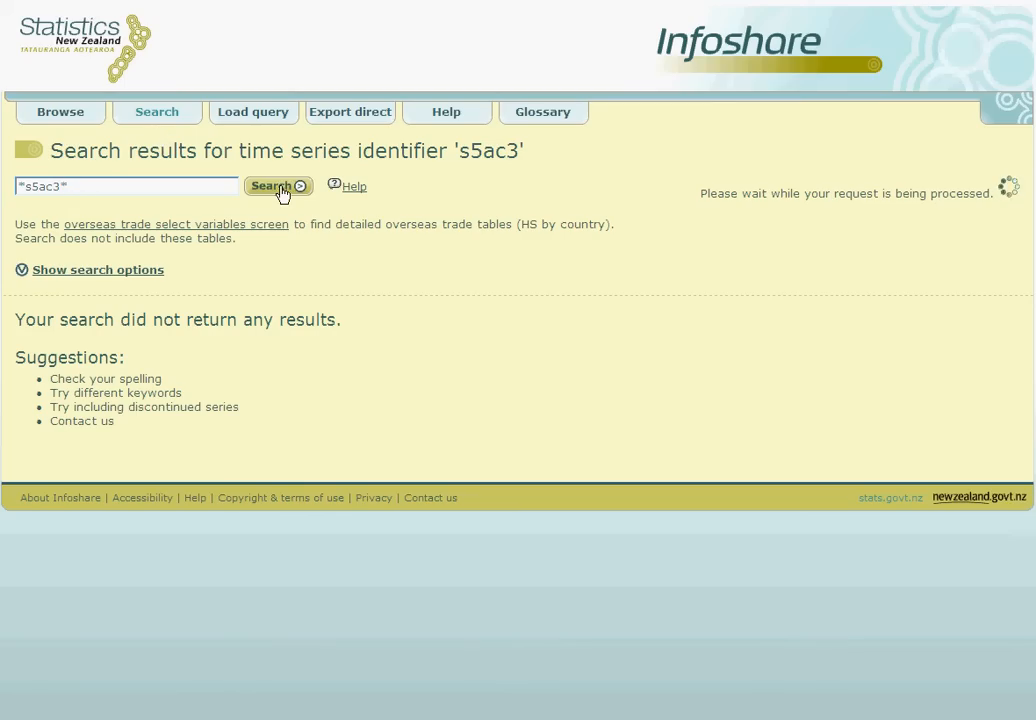
pyautogui.click(278, 187)
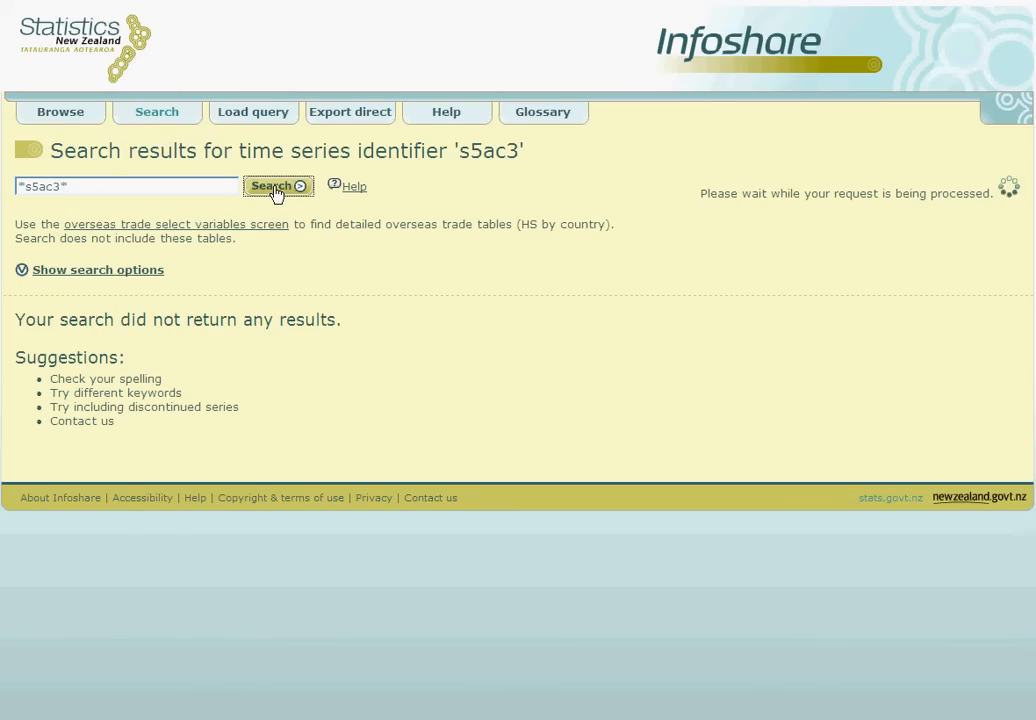
pyautogui.click(278, 186)
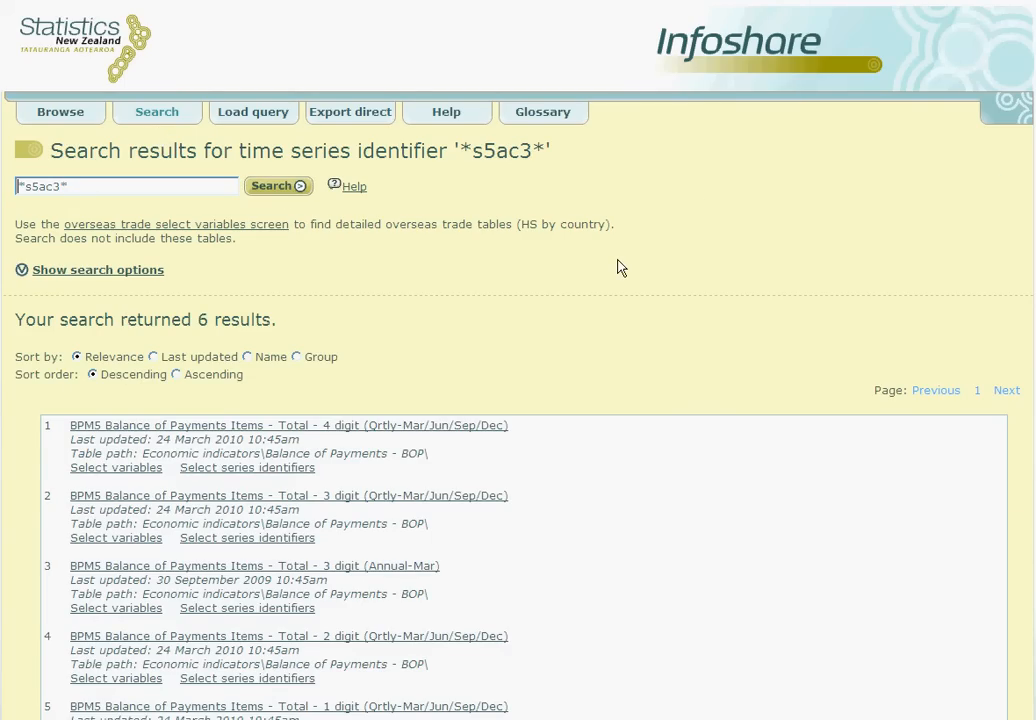
pyautogui.moveTo(590, 346)
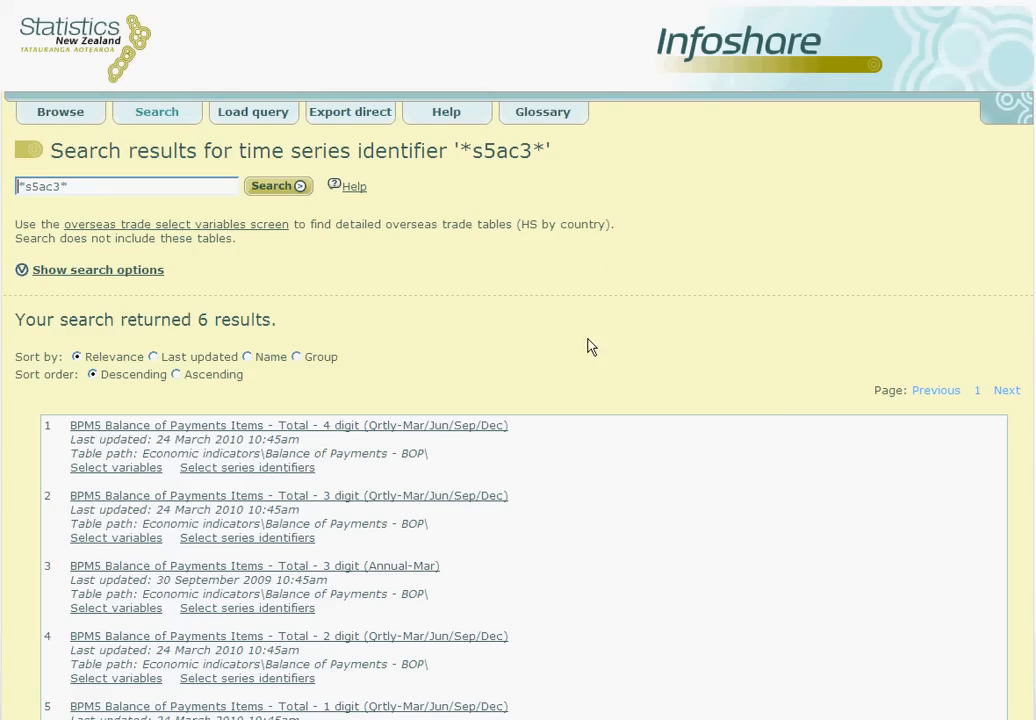
pyautogui.moveTo(601, 359)
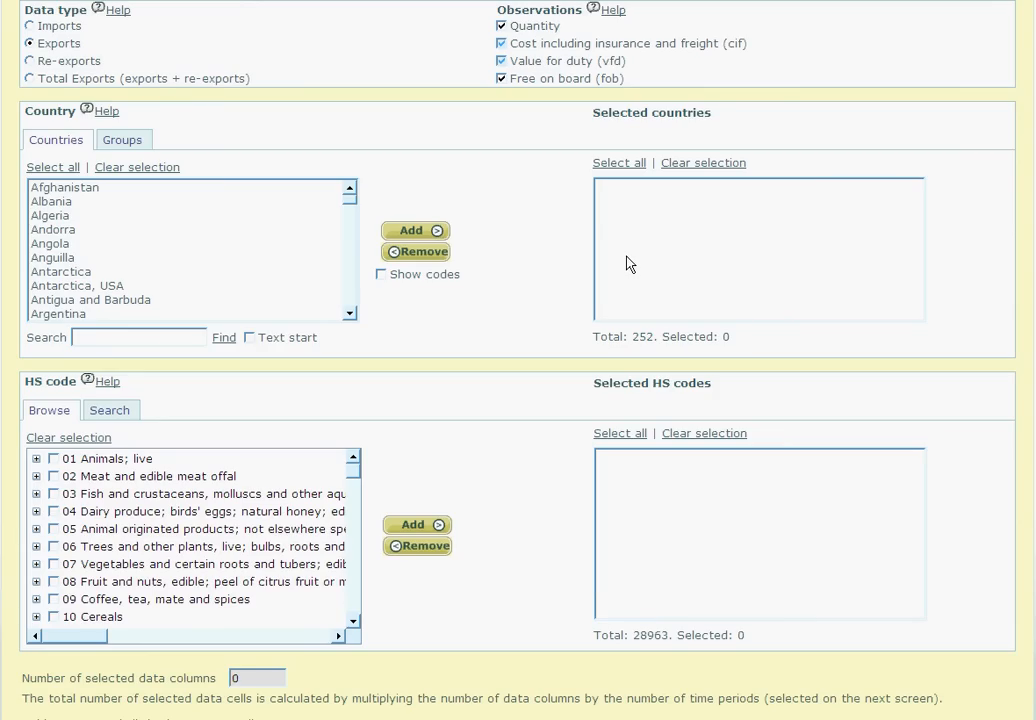
pyautogui.moveTo(588, 298)
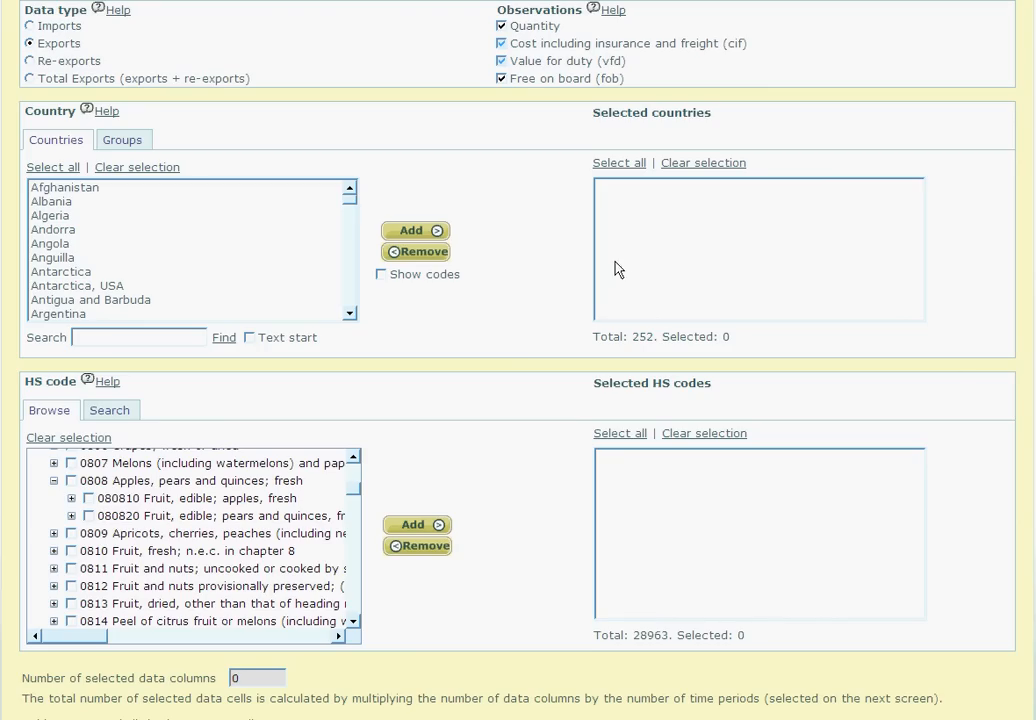
pyautogui.moveTo(140, 508)
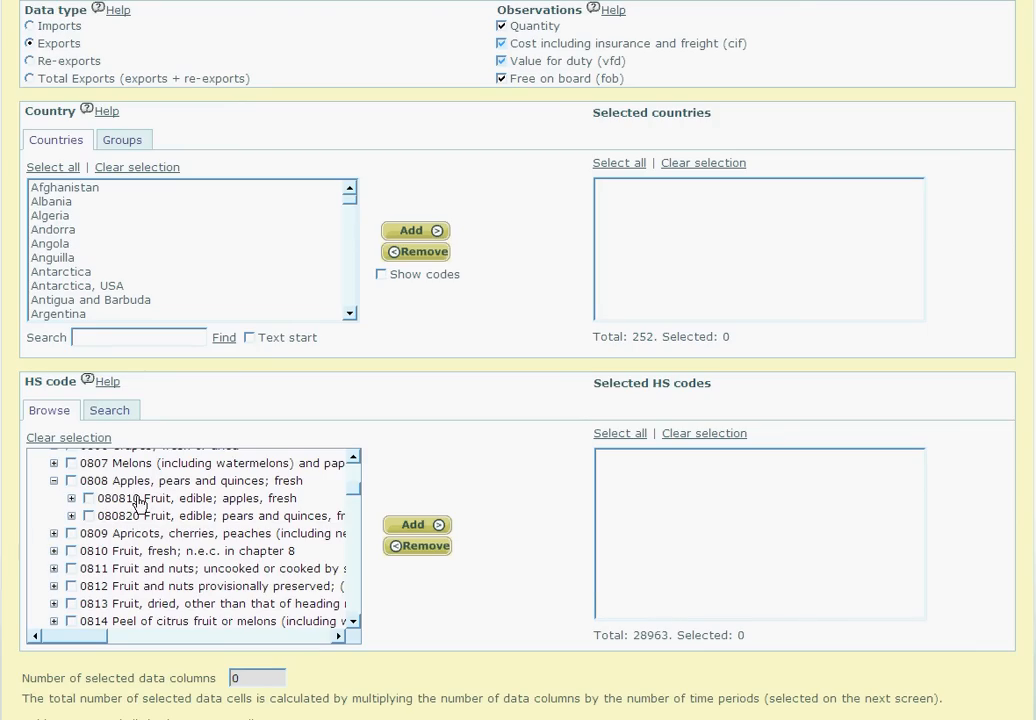
pyautogui.moveTo(140, 503)
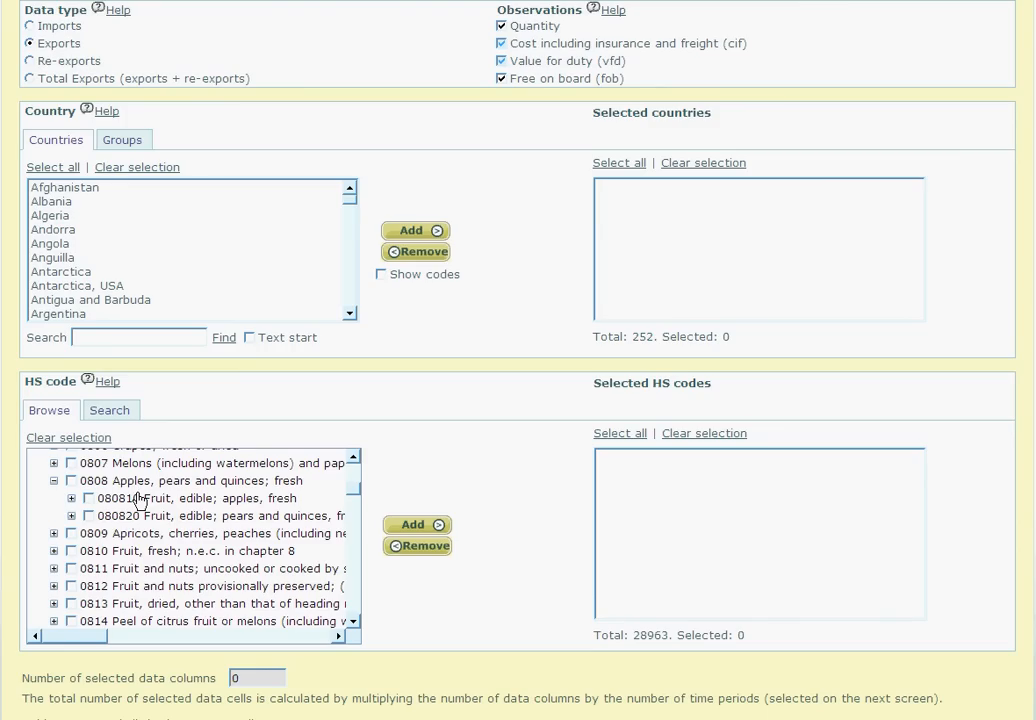
pyautogui.moveTo(138, 494)
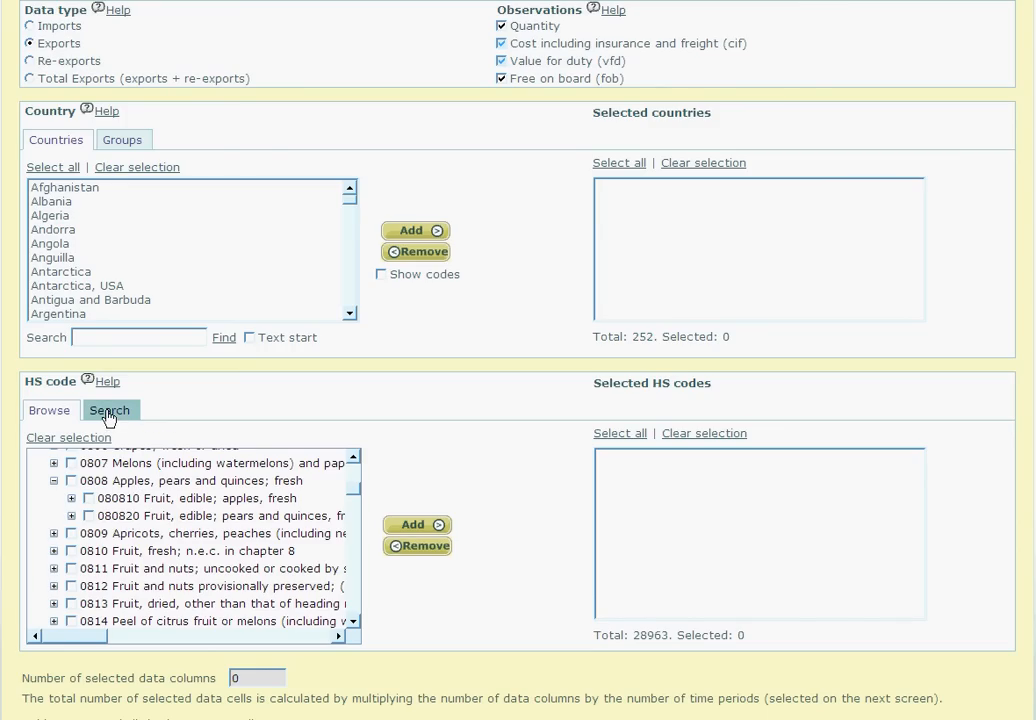
# Search HS codes for 080810 with Code only ticked.
pyautogui.click(110, 410)
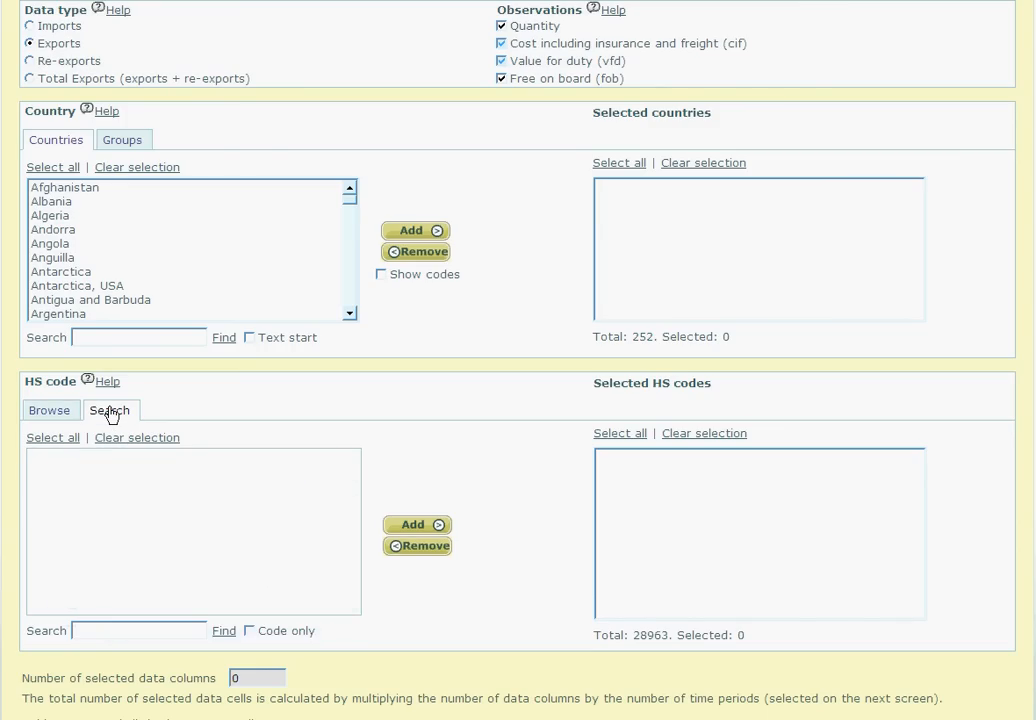
pyautogui.click(140, 630)
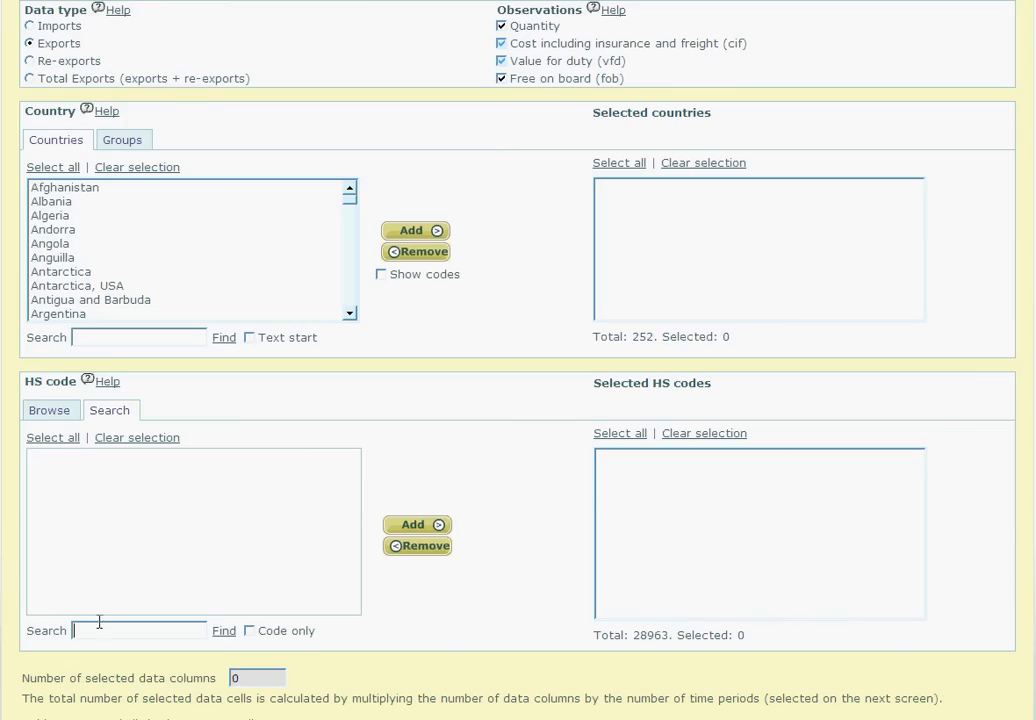
pyautogui.write('0808')
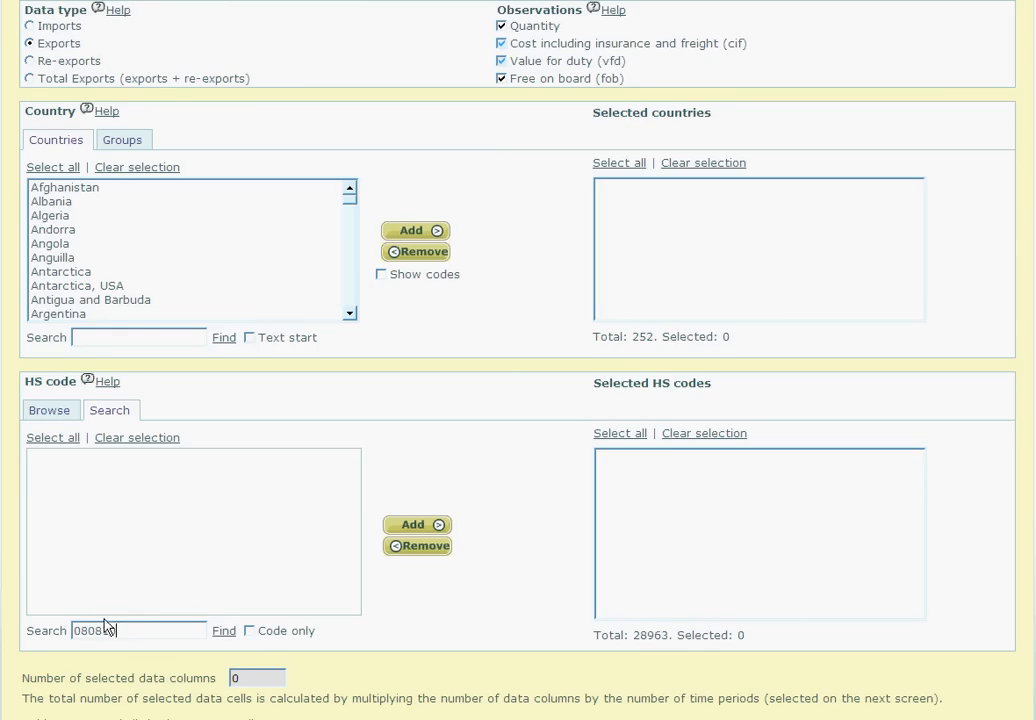
pyautogui.click(249, 631)
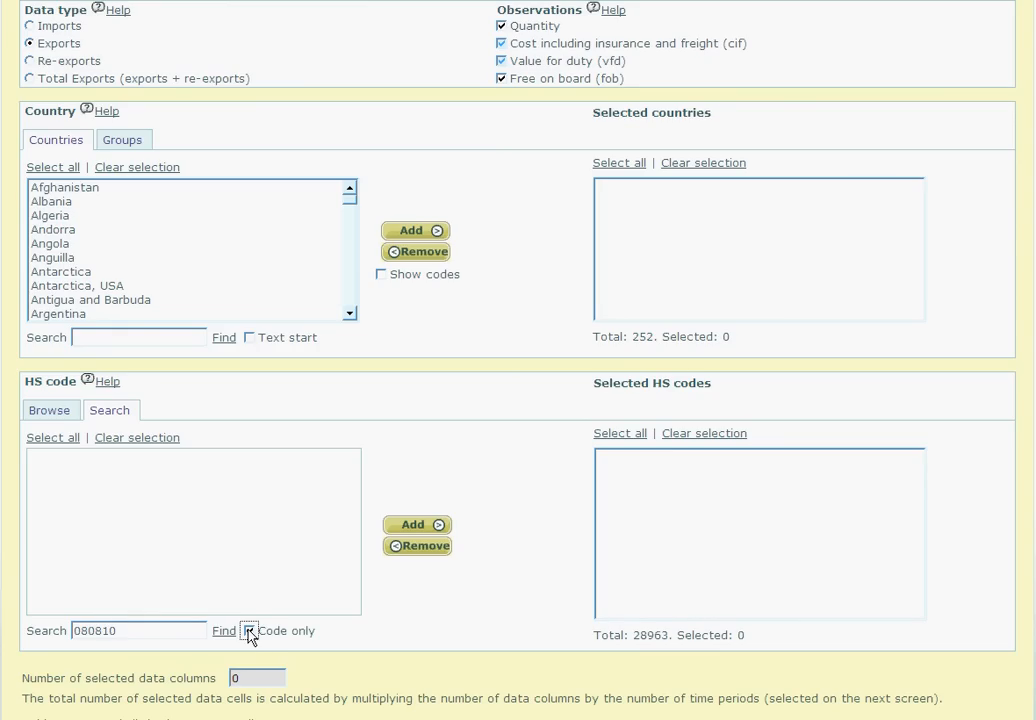
pyautogui.click(250, 630)
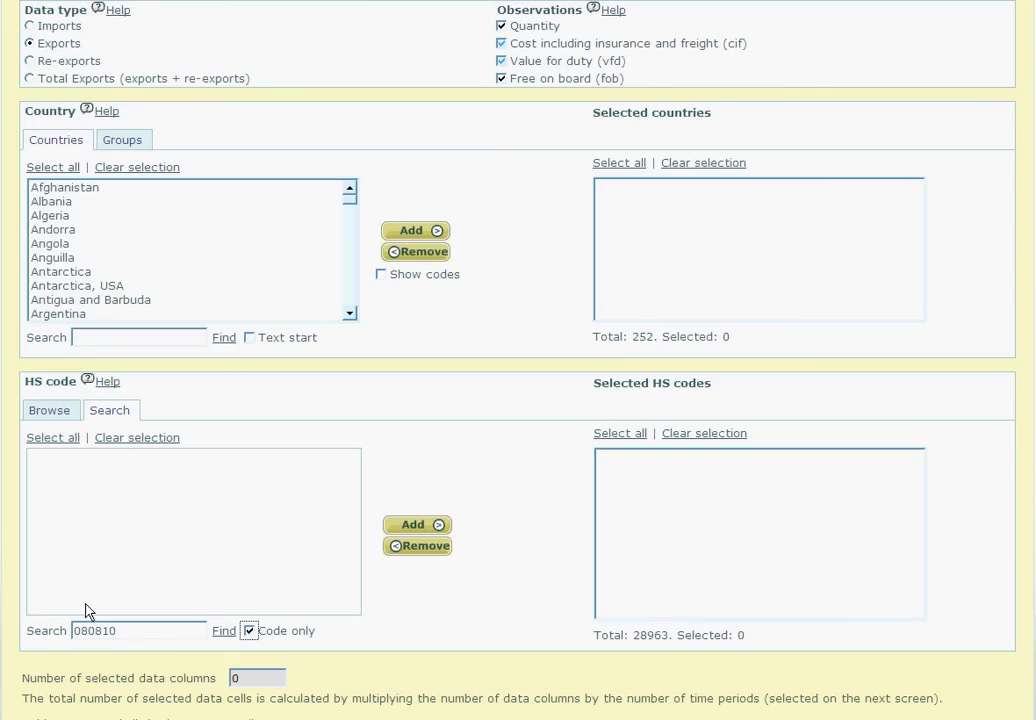
pyautogui.click(224, 630)
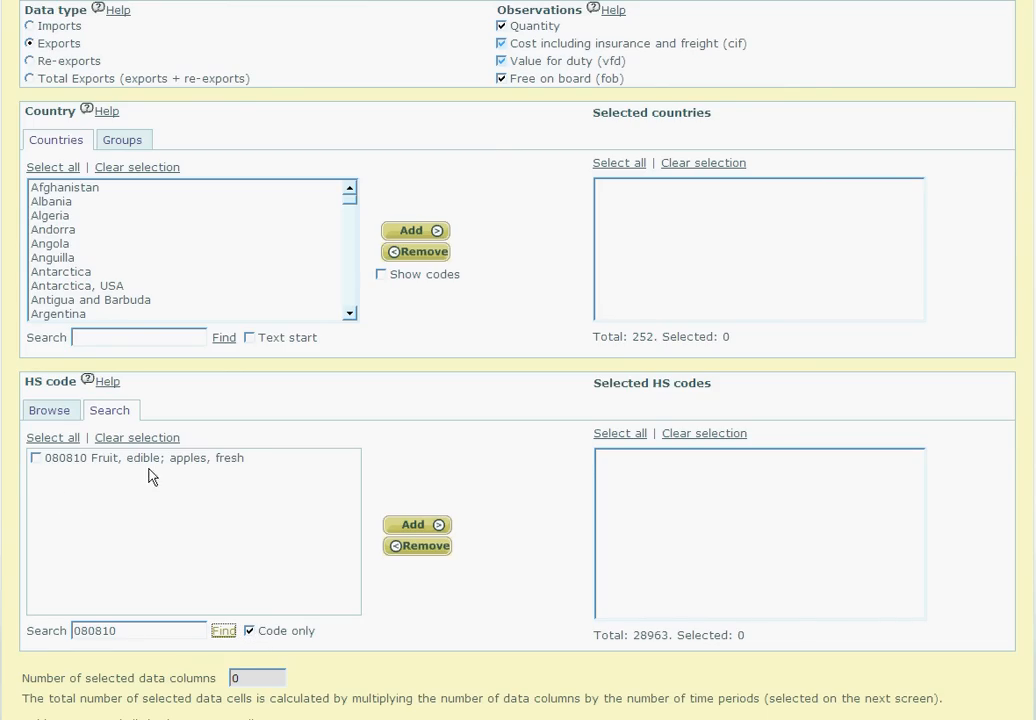
pyautogui.moveTo(257, 467)
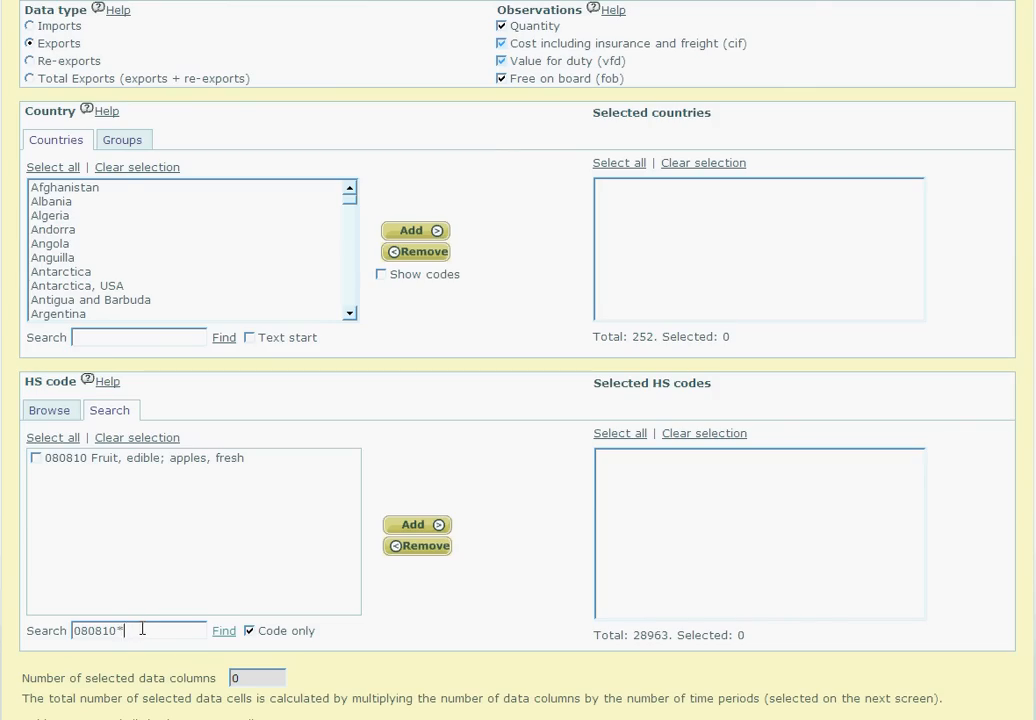
# Find all HS codes matching 080810*.
pyautogui.click(223, 630)
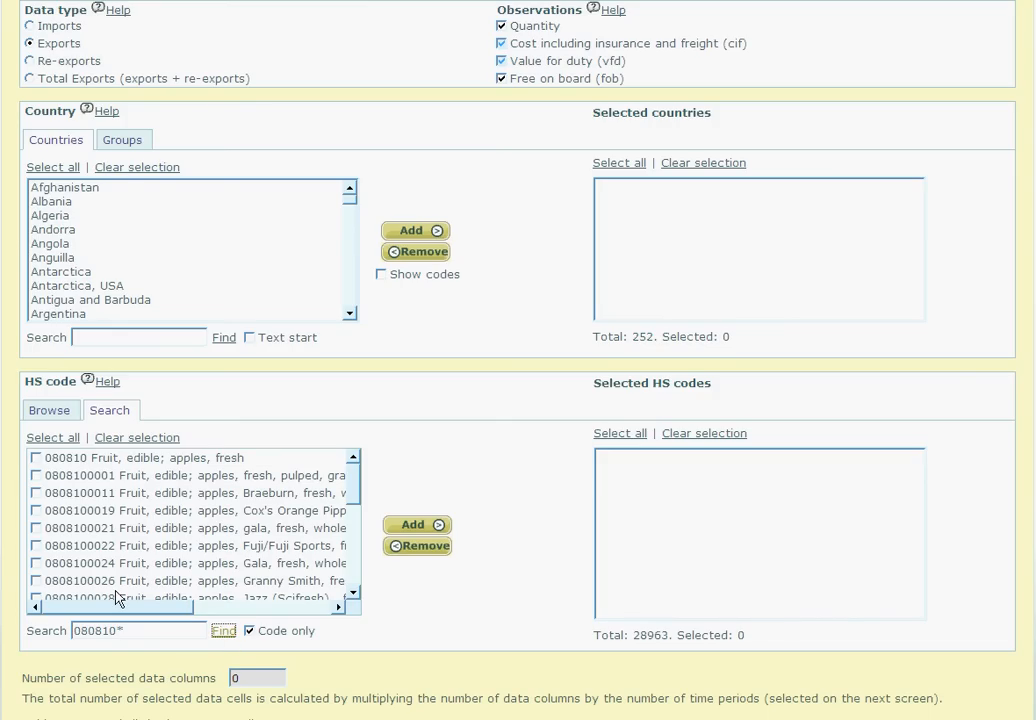
pyautogui.moveTo(118, 598)
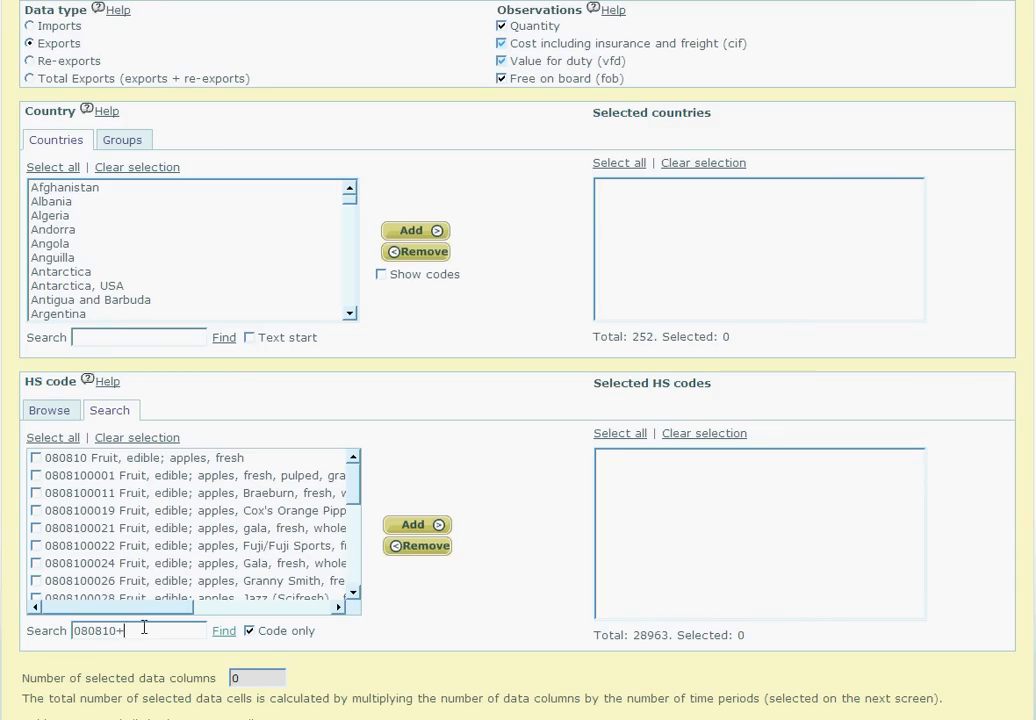
# Search for 080810++++ and tick every ten-digit apple code.
pyautogui.write('+++')
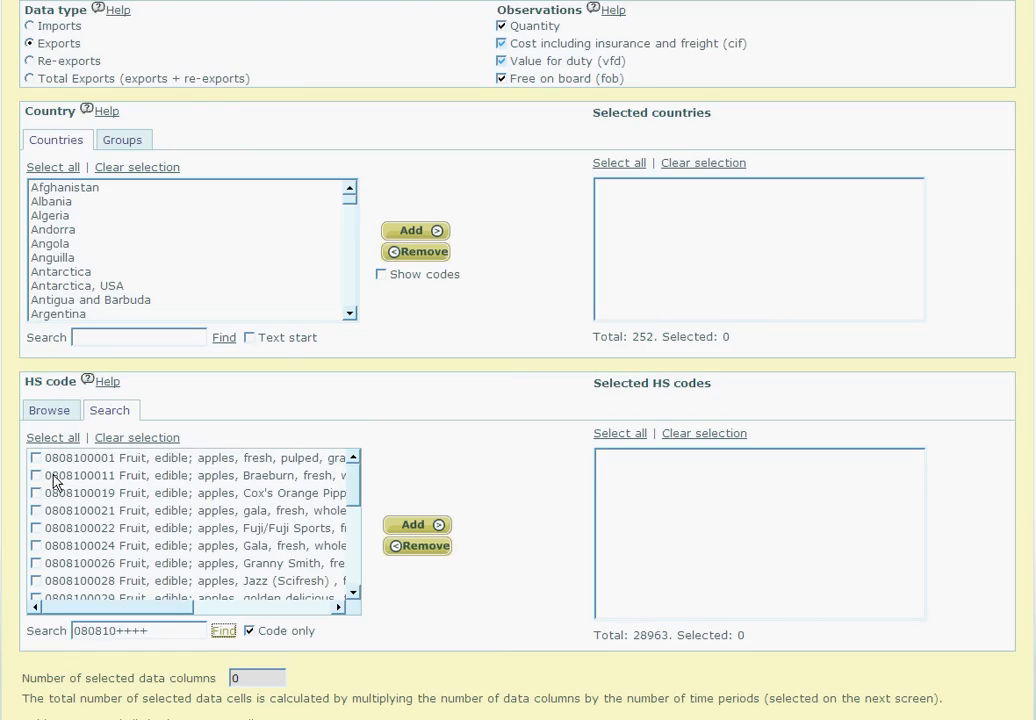
pyautogui.moveTo(71, 547)
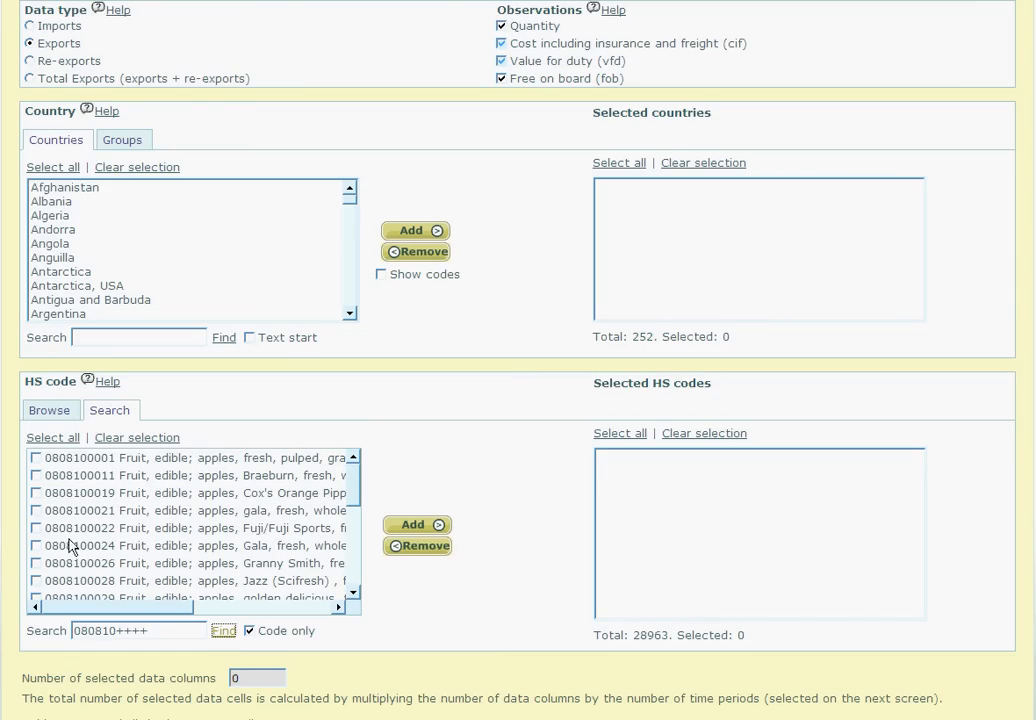
pyautogui.moveTo(70, 568)
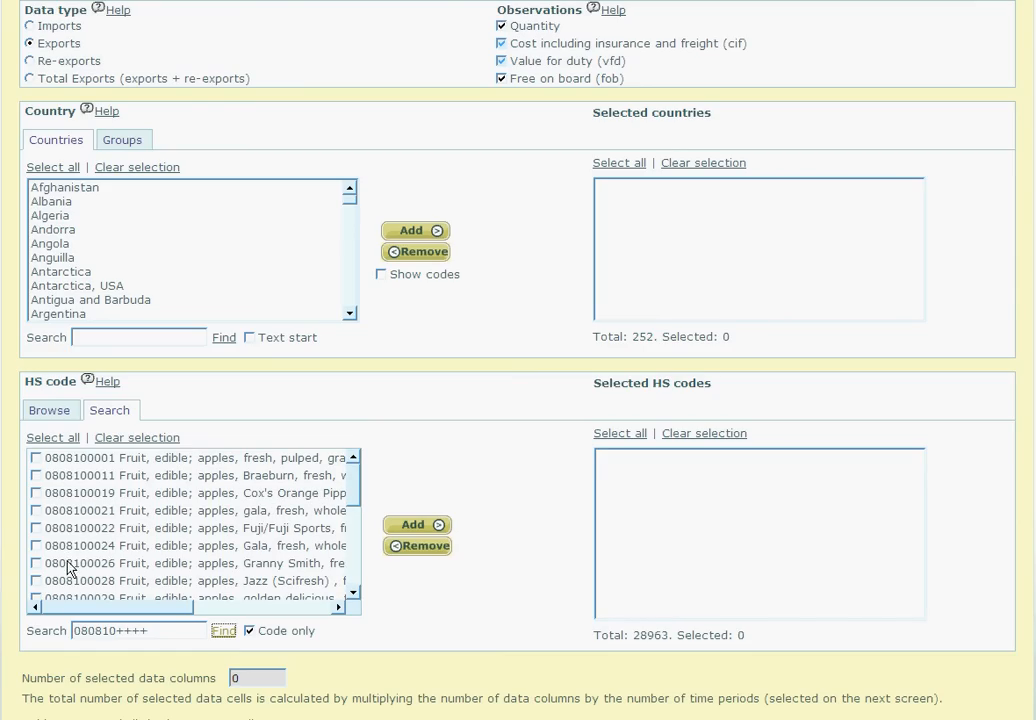
pyautogui.moveTo(70, 580)
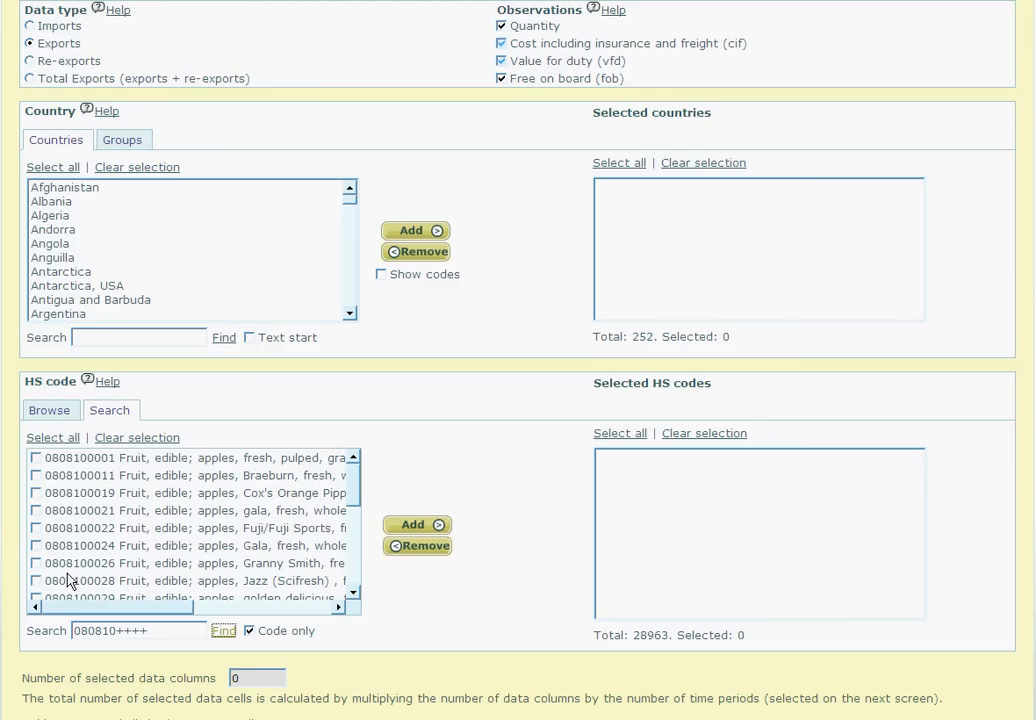
pyautogui.moveTo(47, 478)
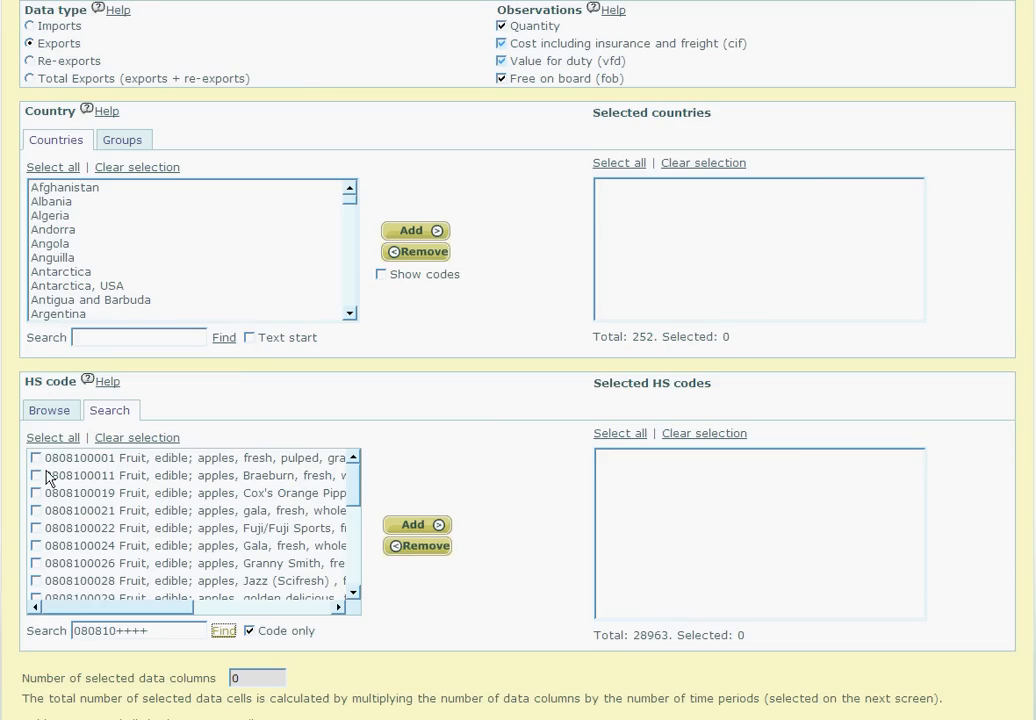
pyautogui.click(52, 437)
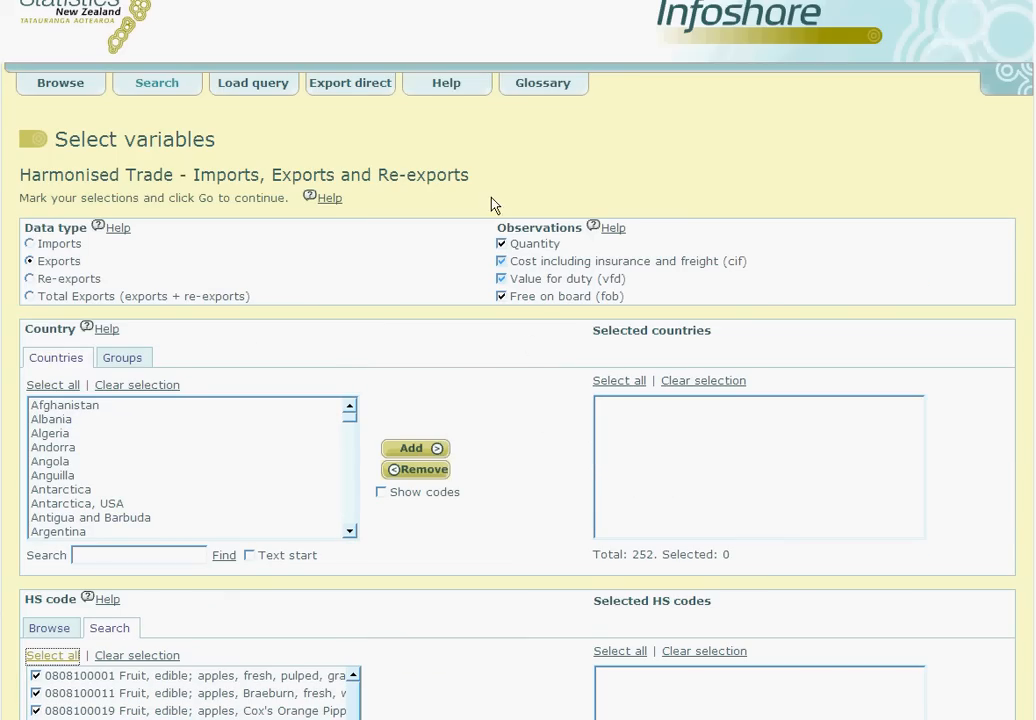
pyautogui.moveTo(447, 82)
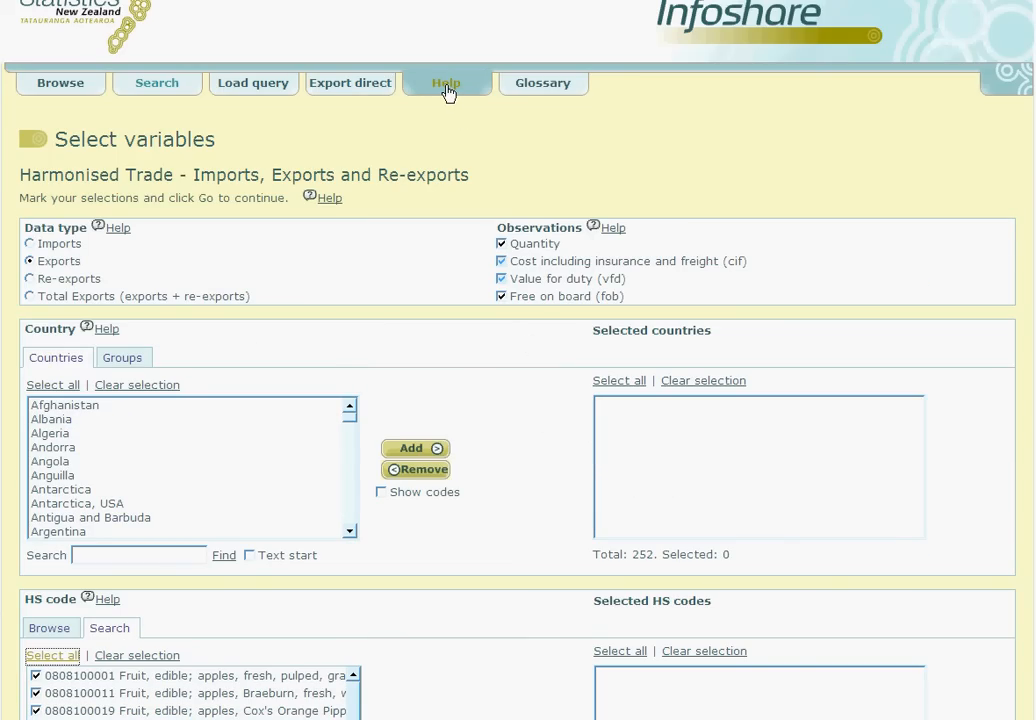
pyautogui.moveTo(462, 135)
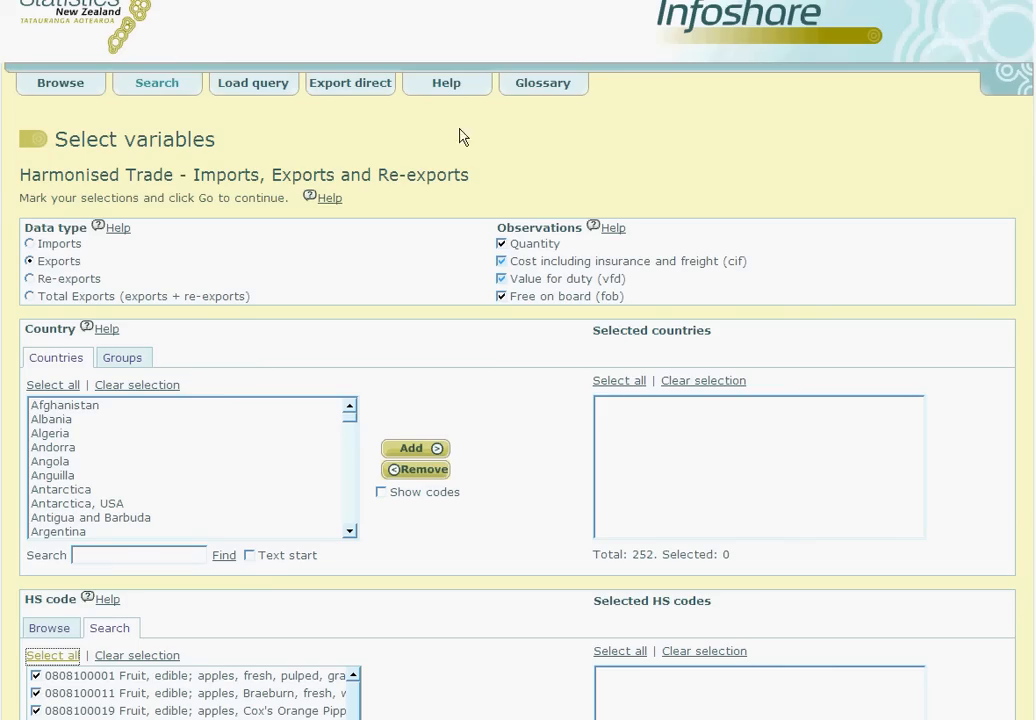
pyautogui.moveTo(455, 173)
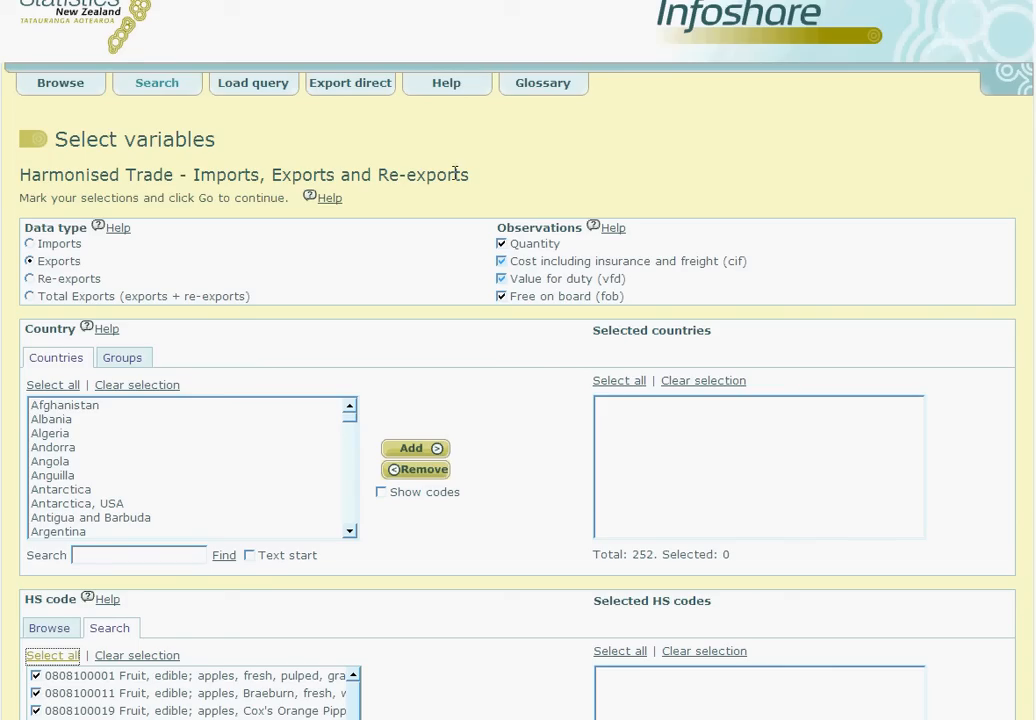
# Return to the Infoshare home page.
pyautogui.click(60, 82)
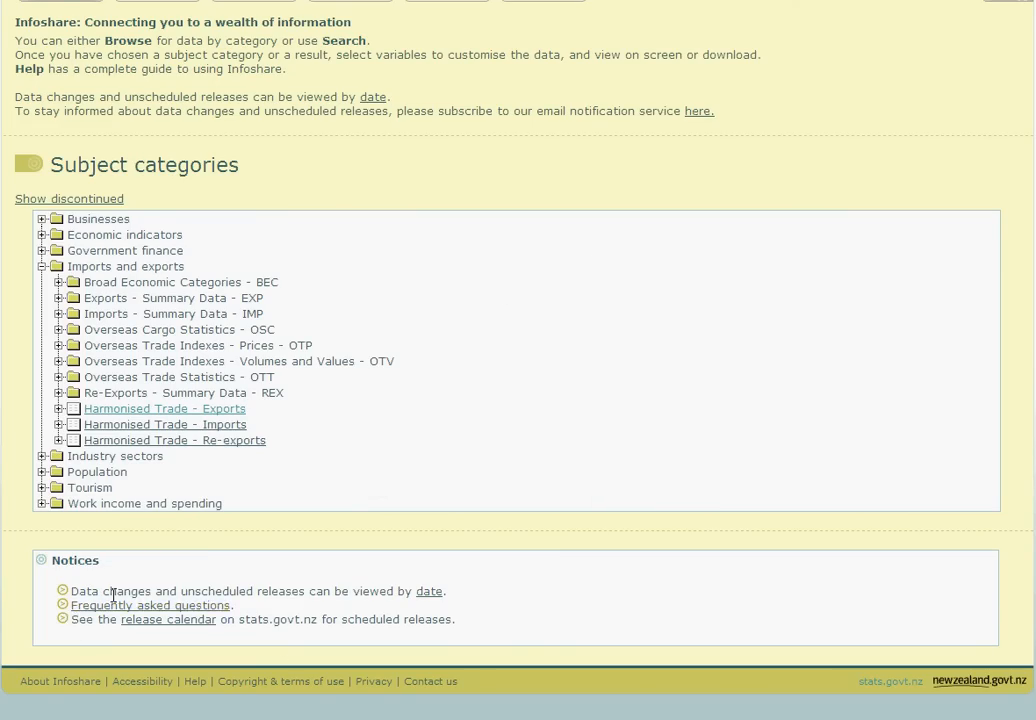
pyautogui.moveTo(408, 593)
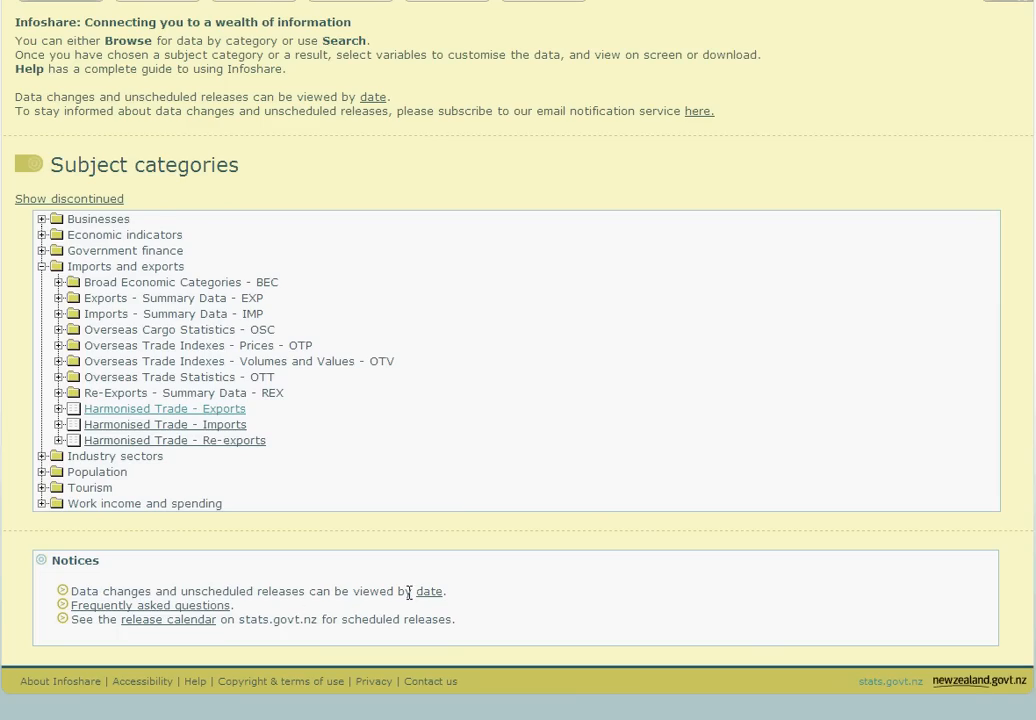
pyautogui.moveTo(430, 591)
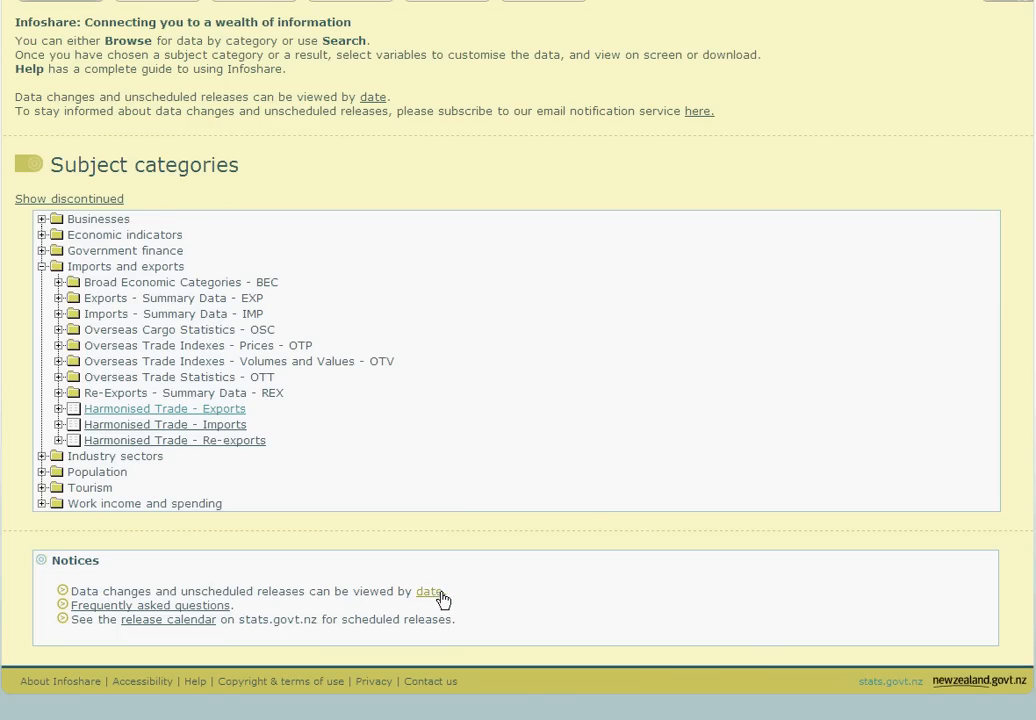